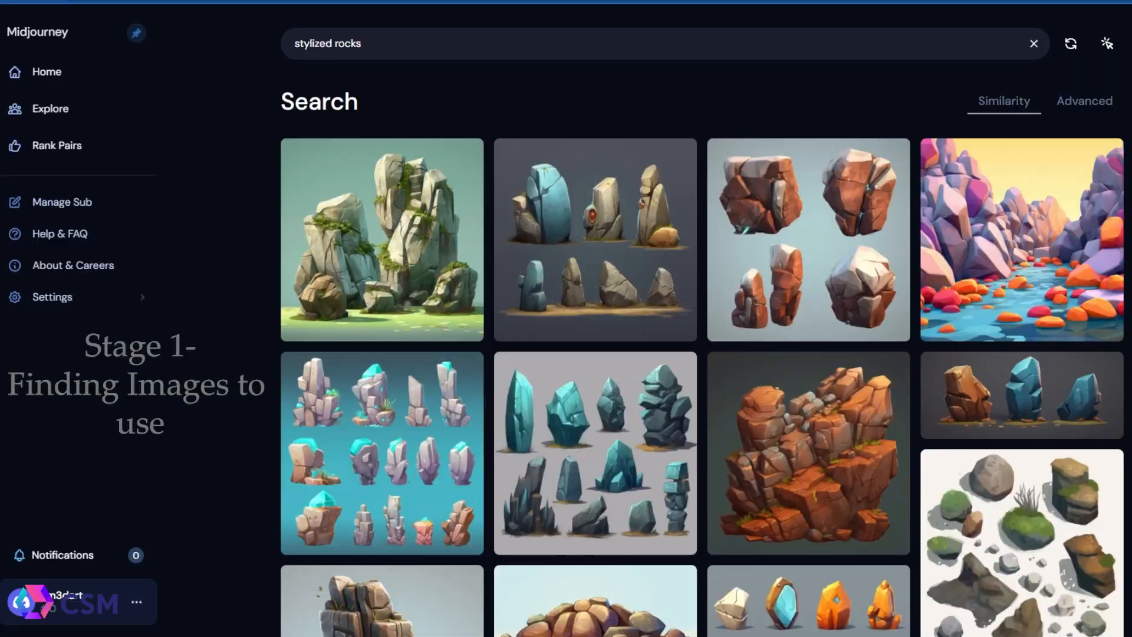
mouse_move(570, 266)
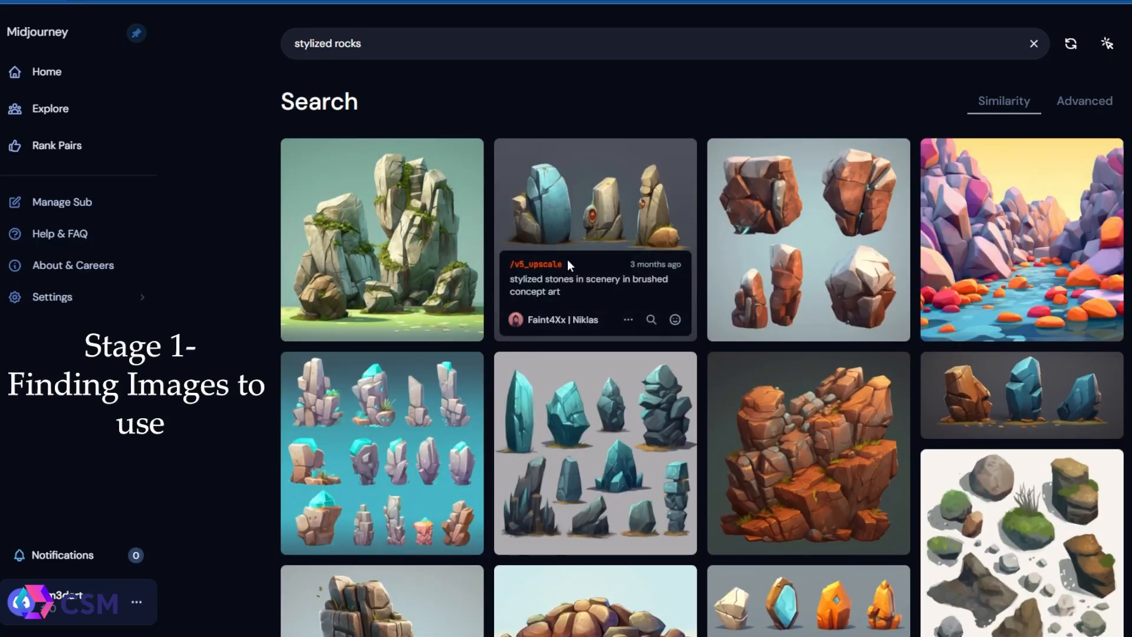
Browse the stylized rocks results and save the colourful river-rocks image from its options menu.
scroll(down, 3)
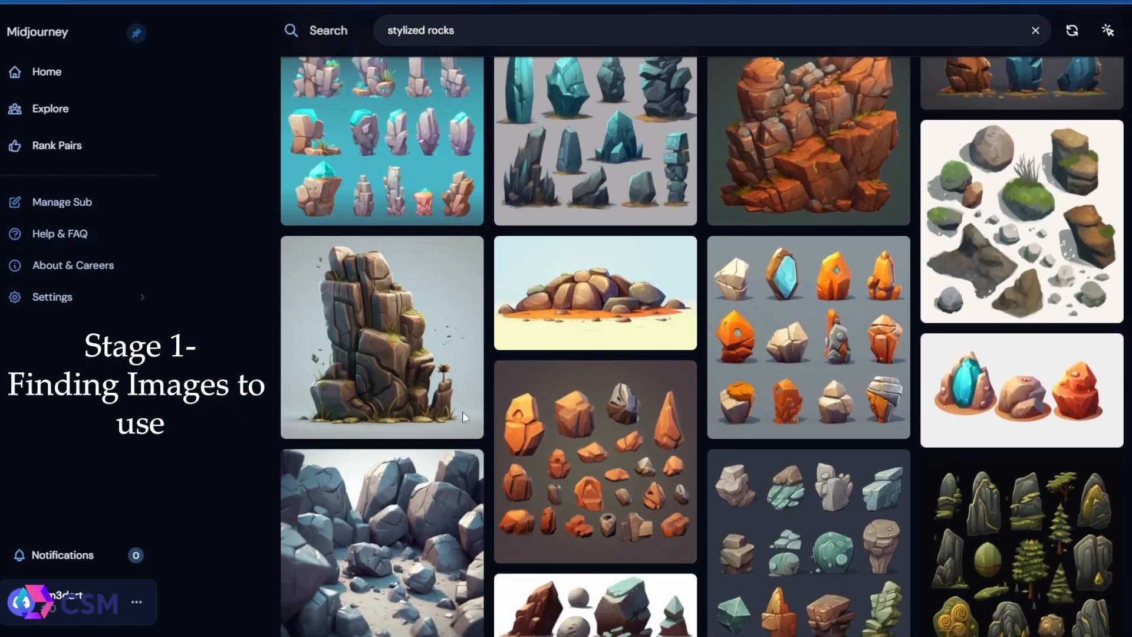
scroll(up, 3)
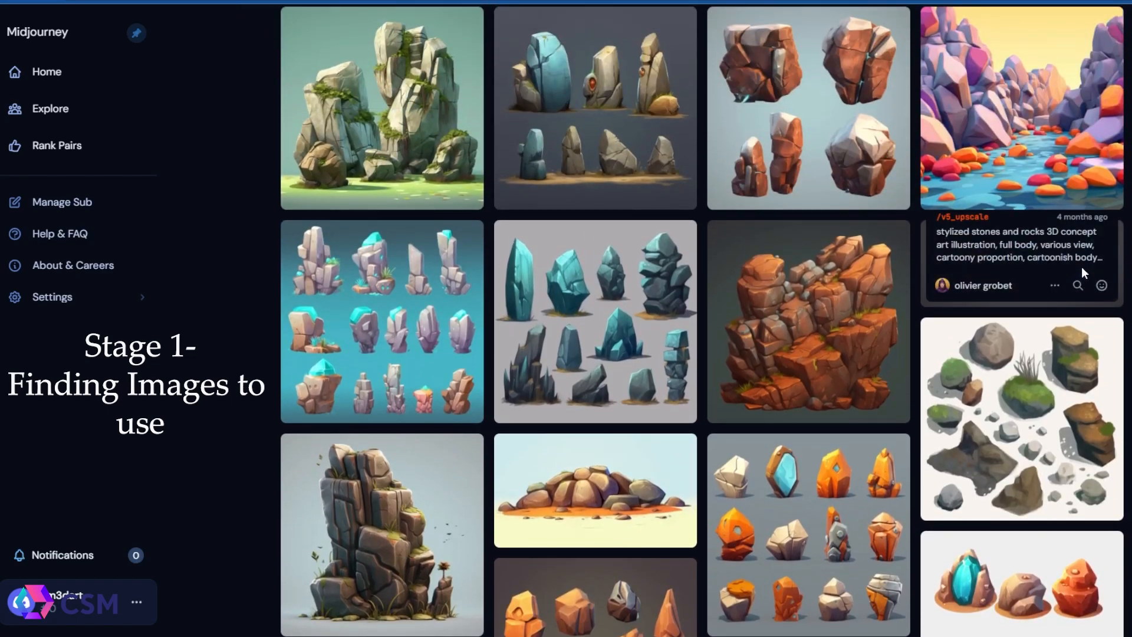
click(1054, 284)
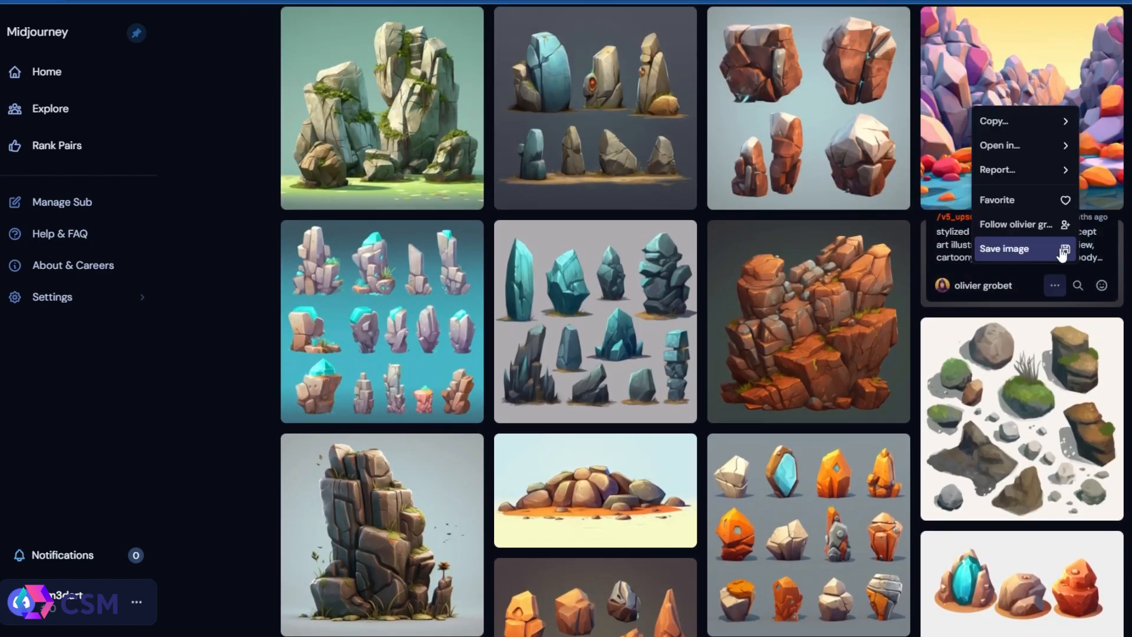
click(1005, 248)
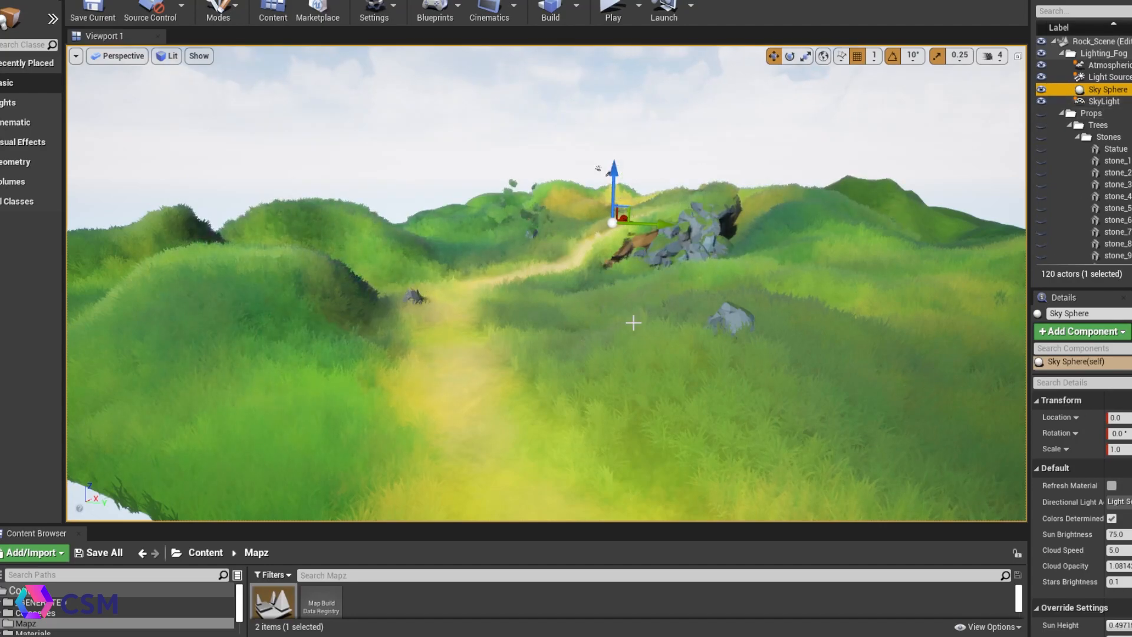
drag(633, 323, 692, 335)
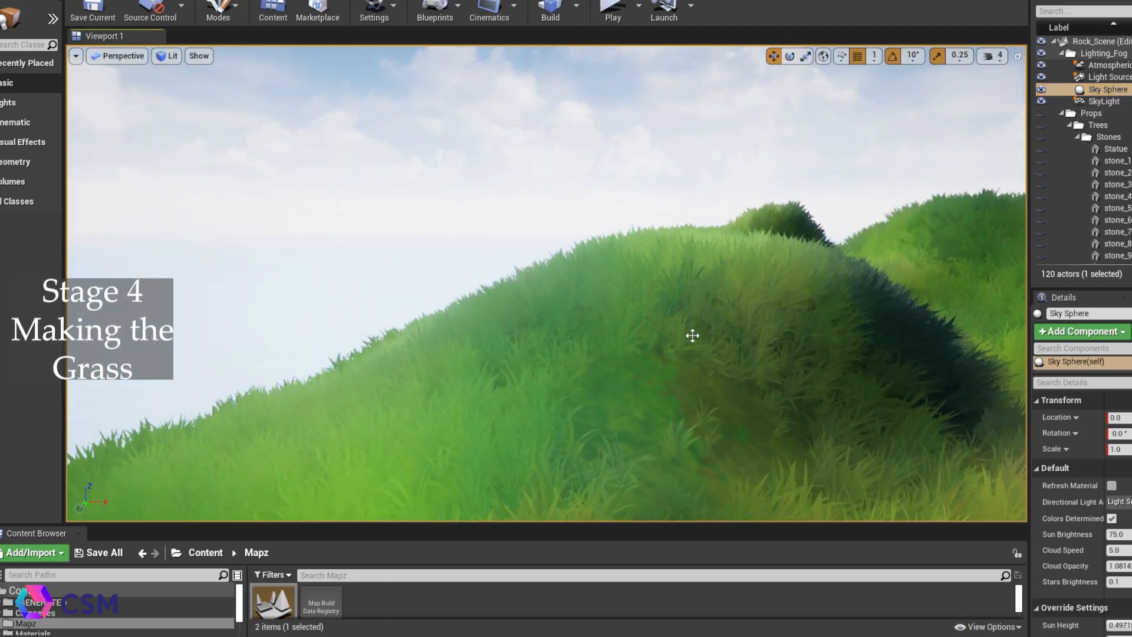
drag(692, 335, 711, 330)
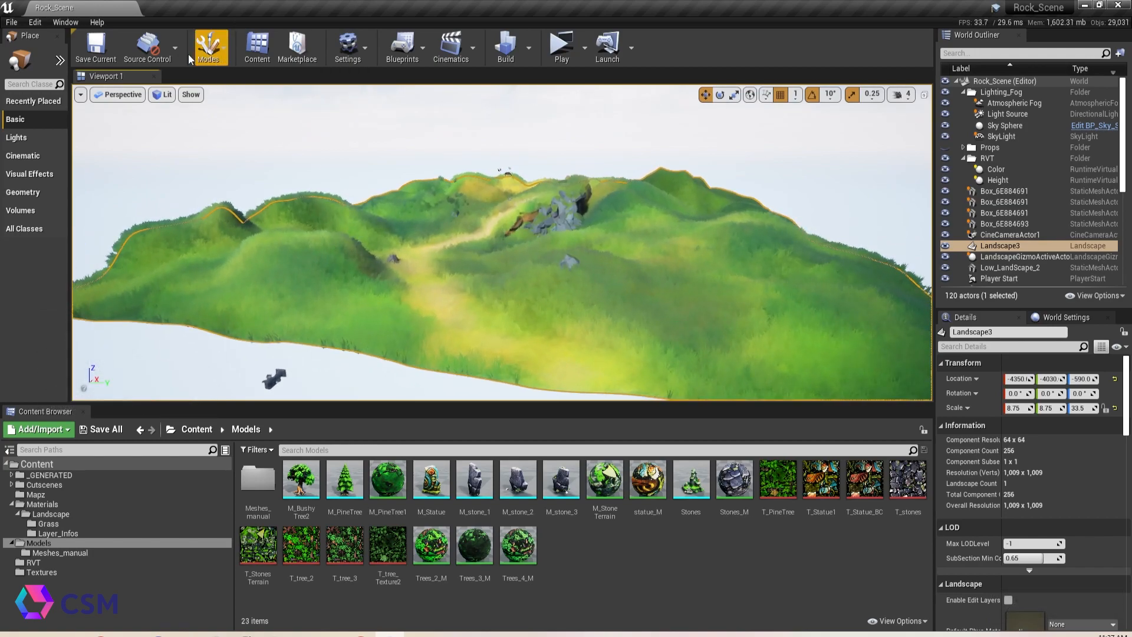
Switch to Landscape mode, glance at the Manage tools, and settle on the Sculpt tools.
click(207, 47)
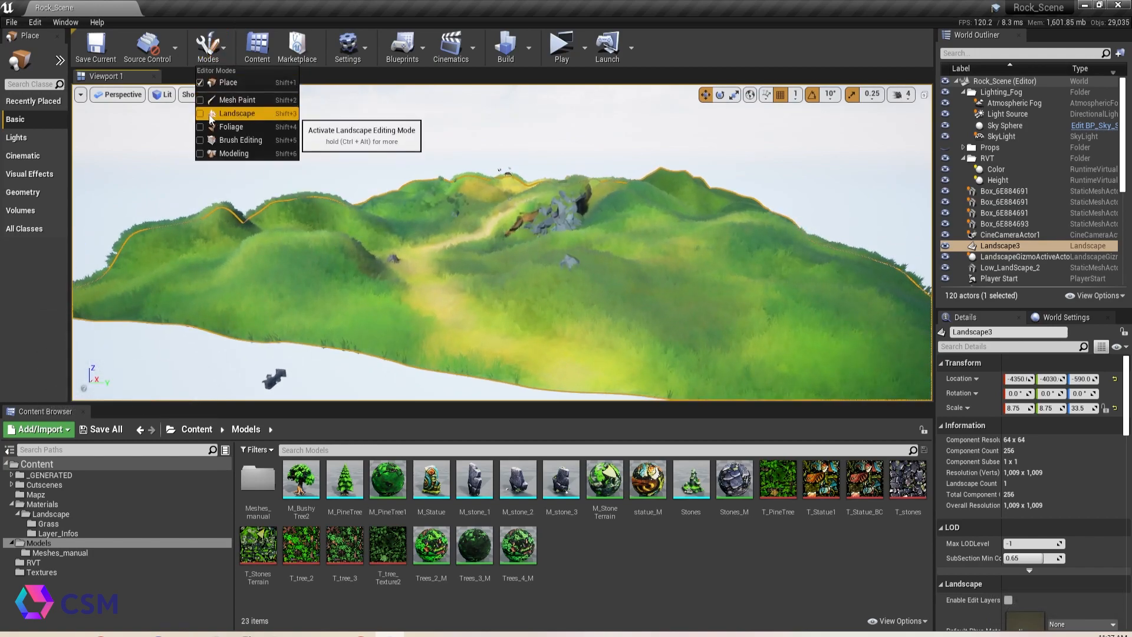
click(235, 113)
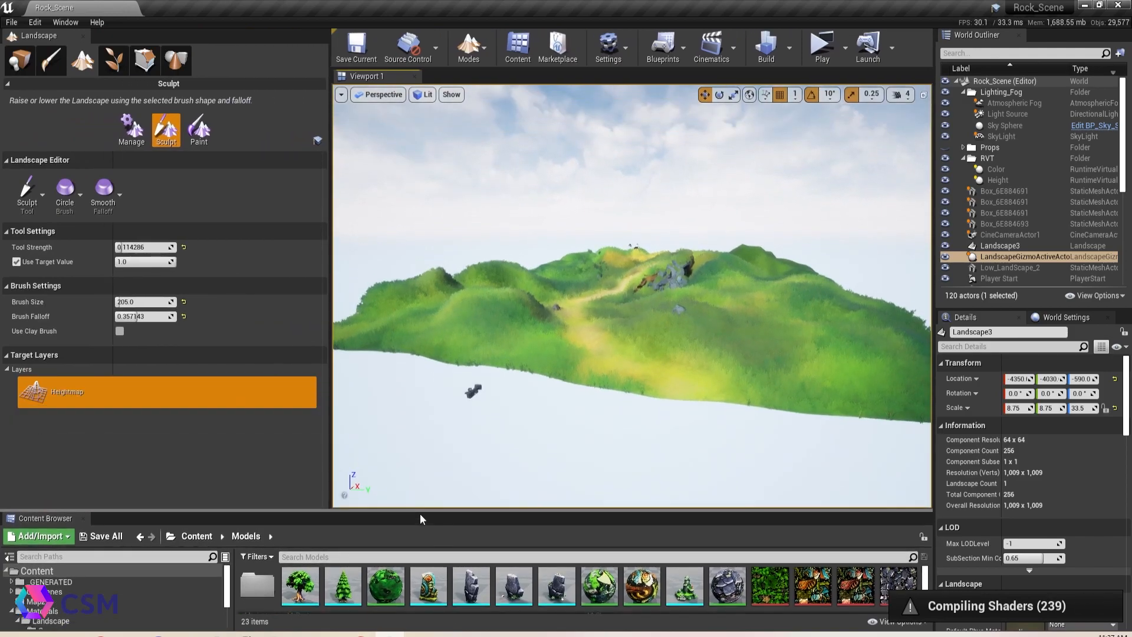
mouse_move(132, 132)
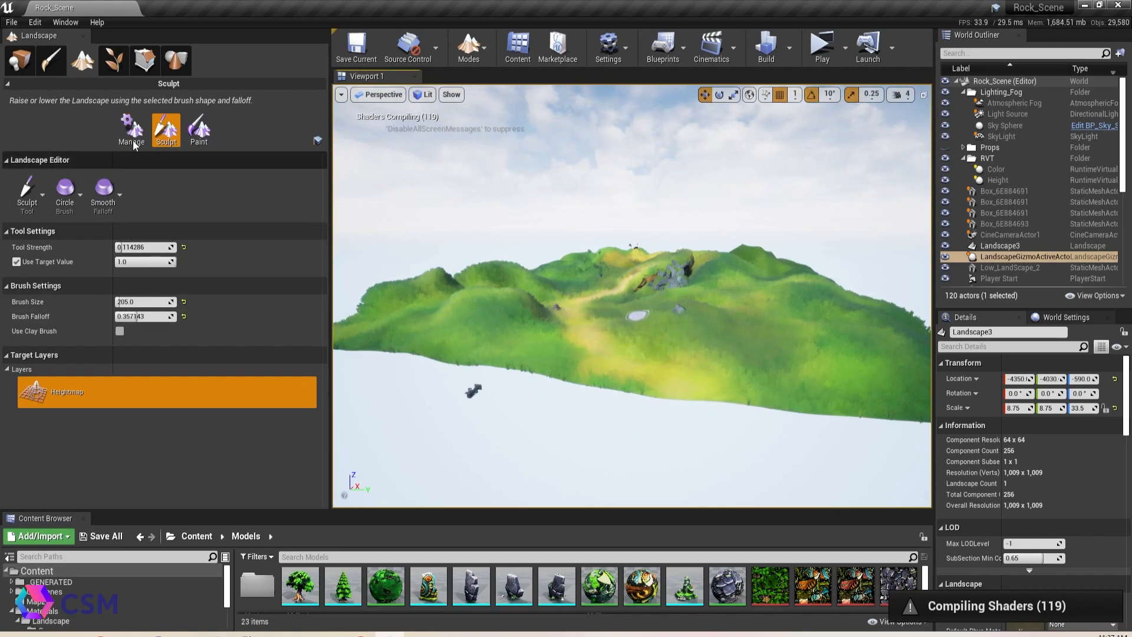
click(132, 129)
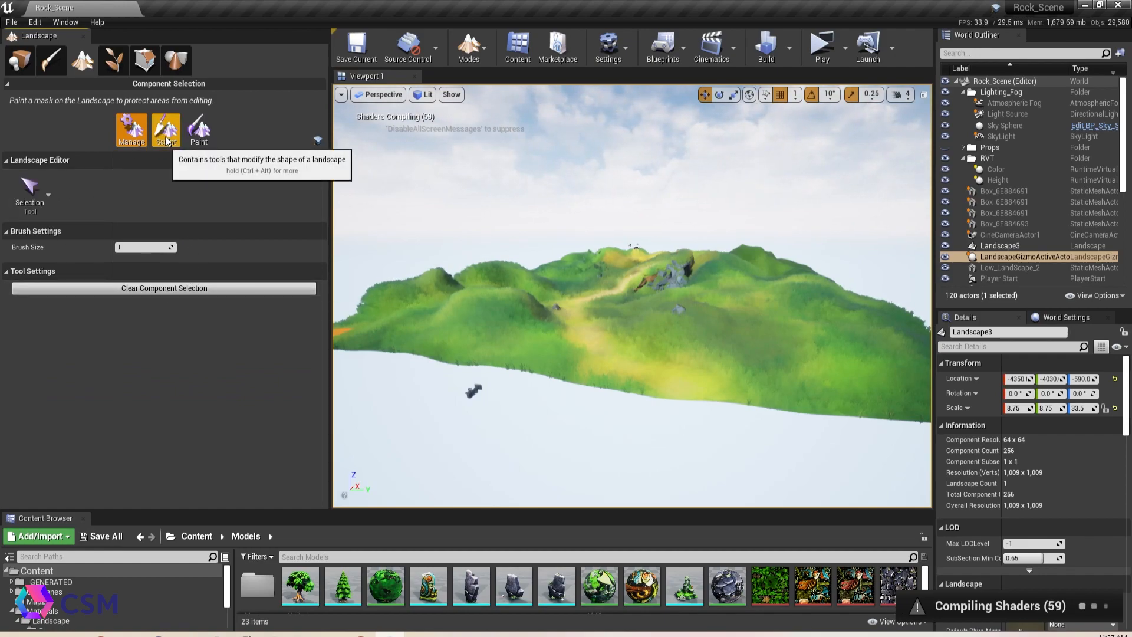
click(165, 128)
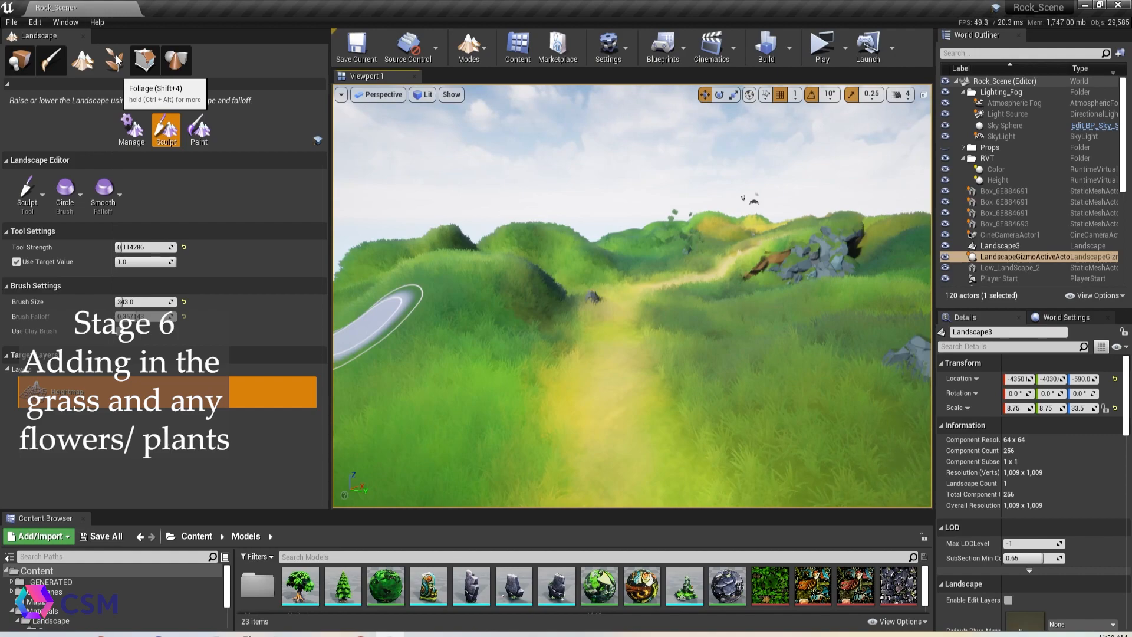
Switch to Foliage mode so grass and plants can be painted onto the landscape.
click(145, 60)
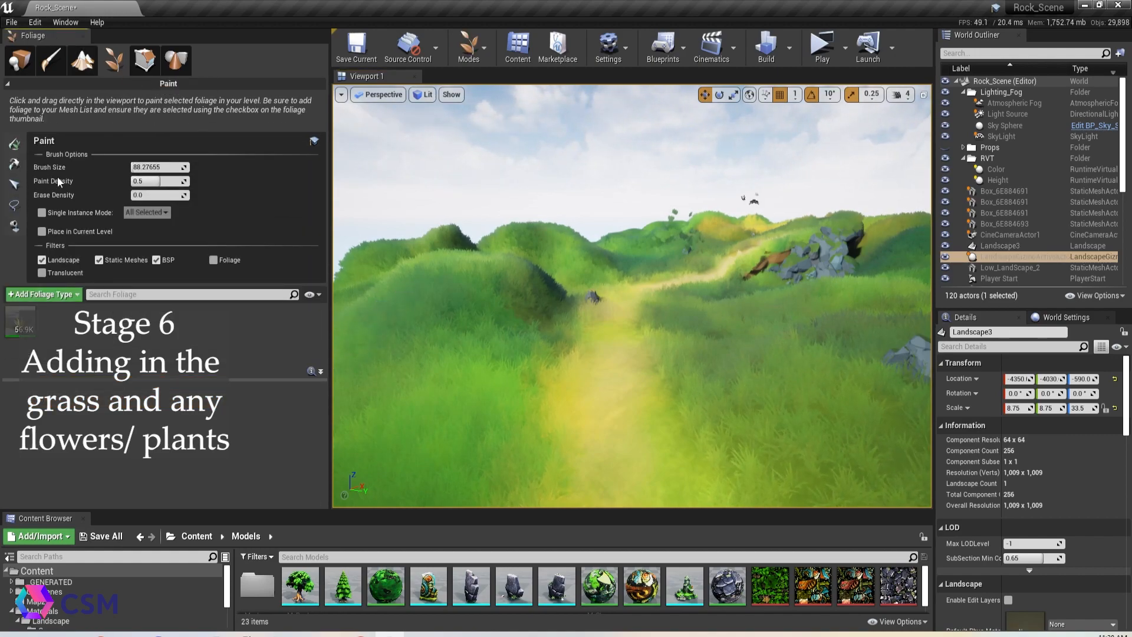
click(19, 322)
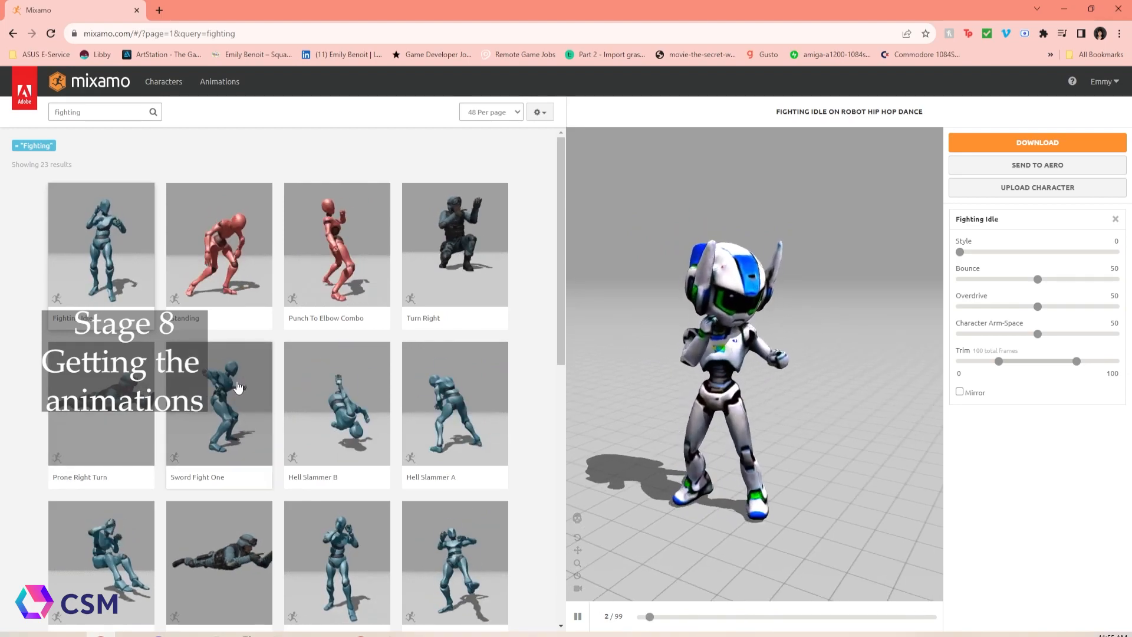
Browse the fighting animations and raise the Jab To Elbow Punch target height on the robot.
scroll(down, 3)
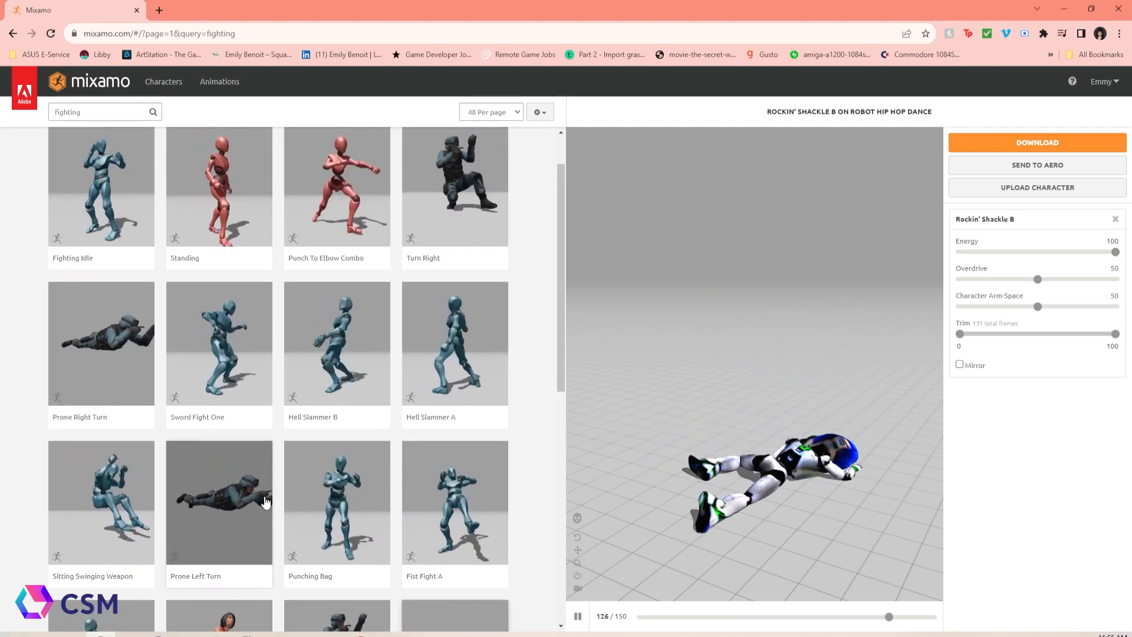
scroll(down, 3)
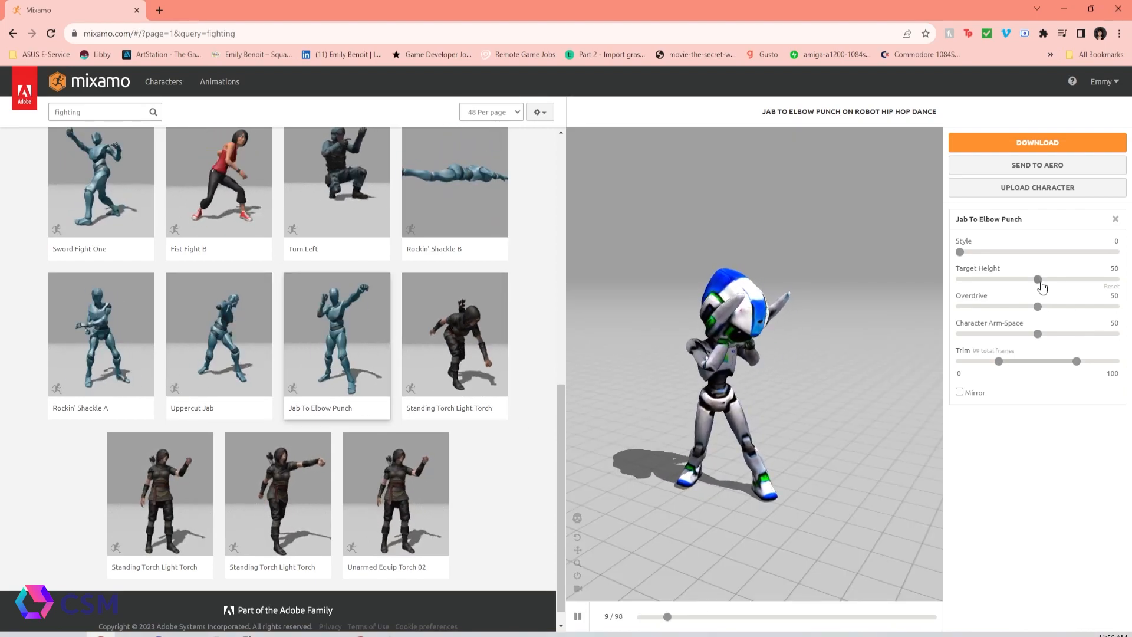
drag(1037, 280, 1070, 279)
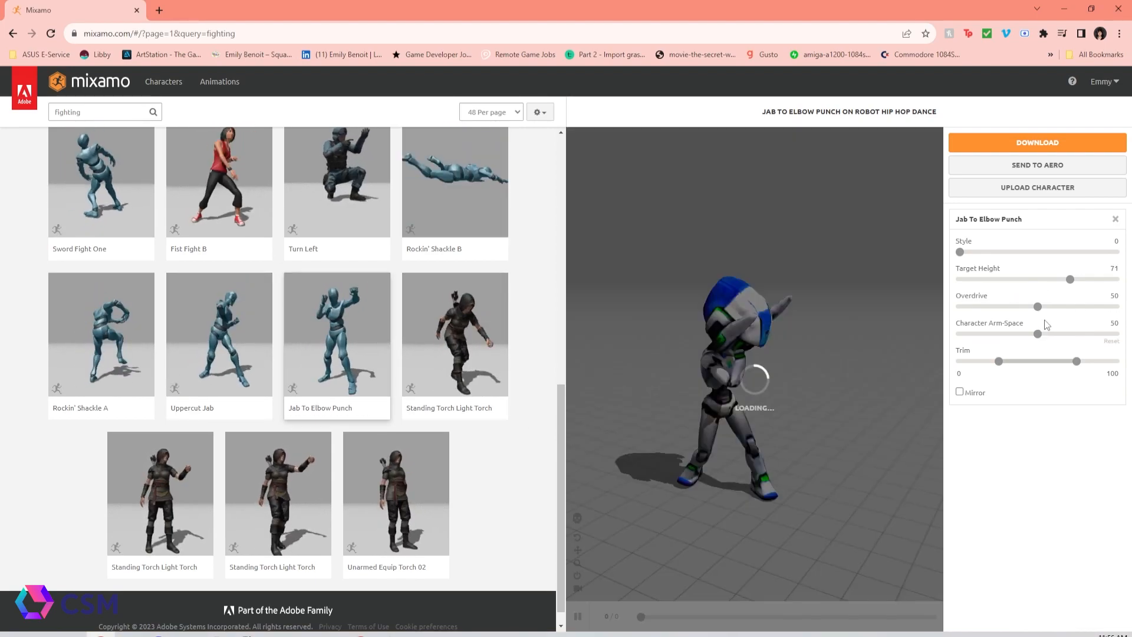
drag(1034, 333, 1081, 334)
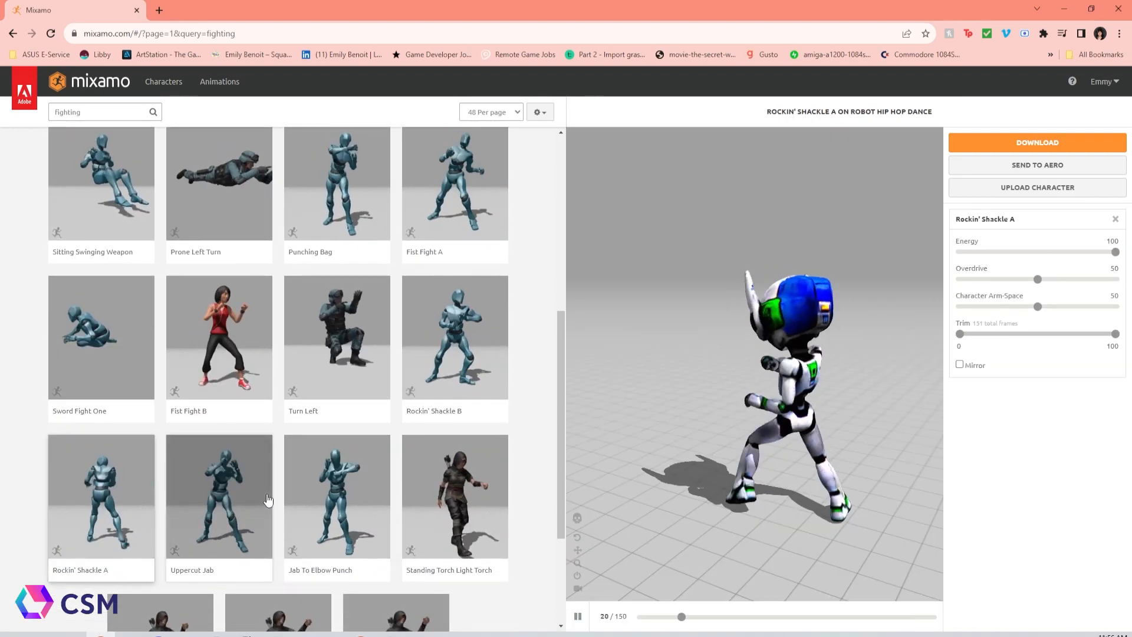
Search again for fight animations and apply Fist Fight B to the robot.
click(100, 112)
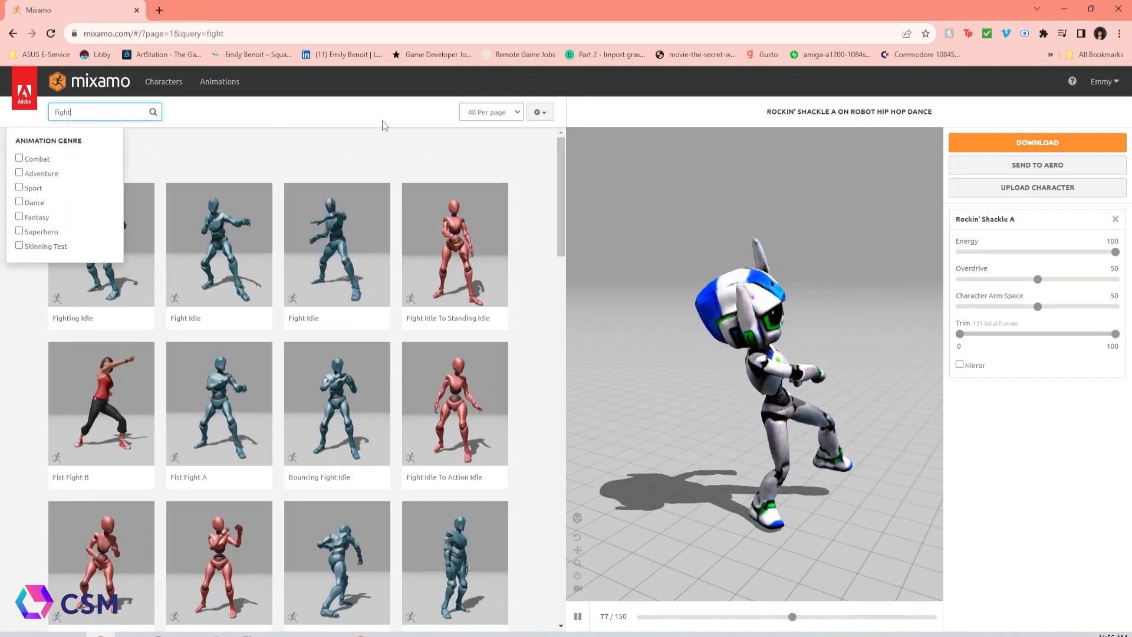
scroll(down, 3)
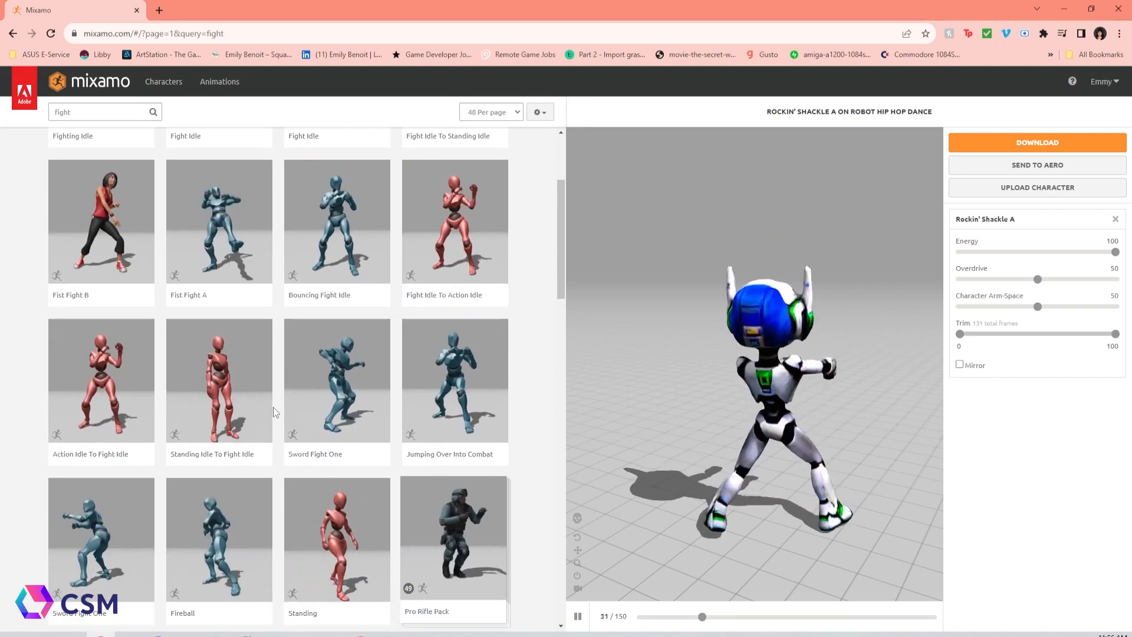
click(101, 222)
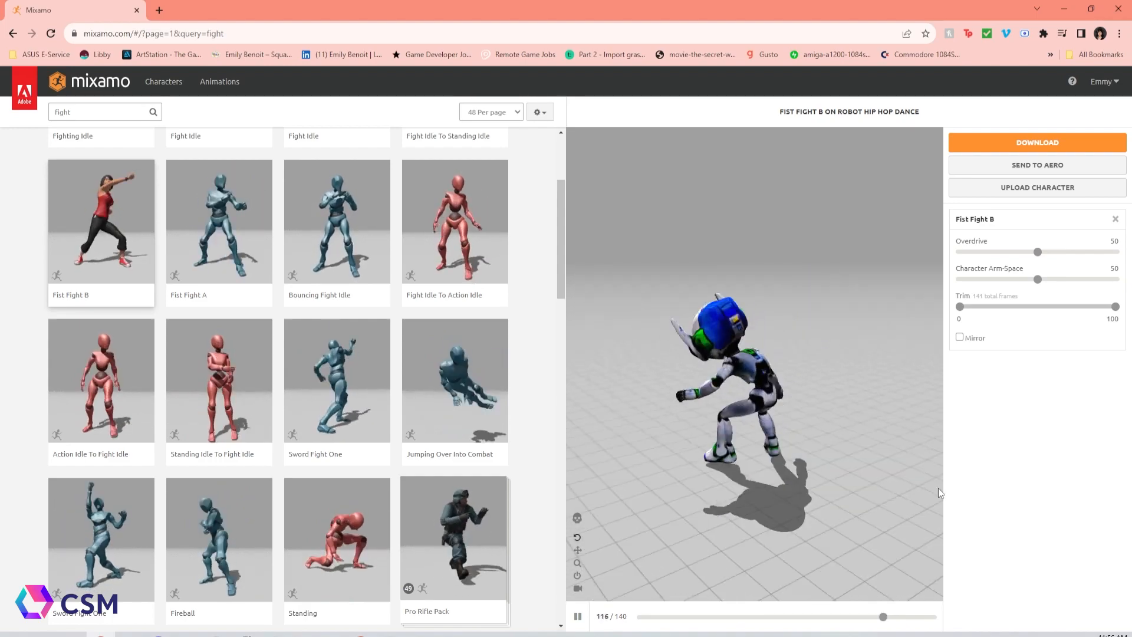
click(1036, 142)
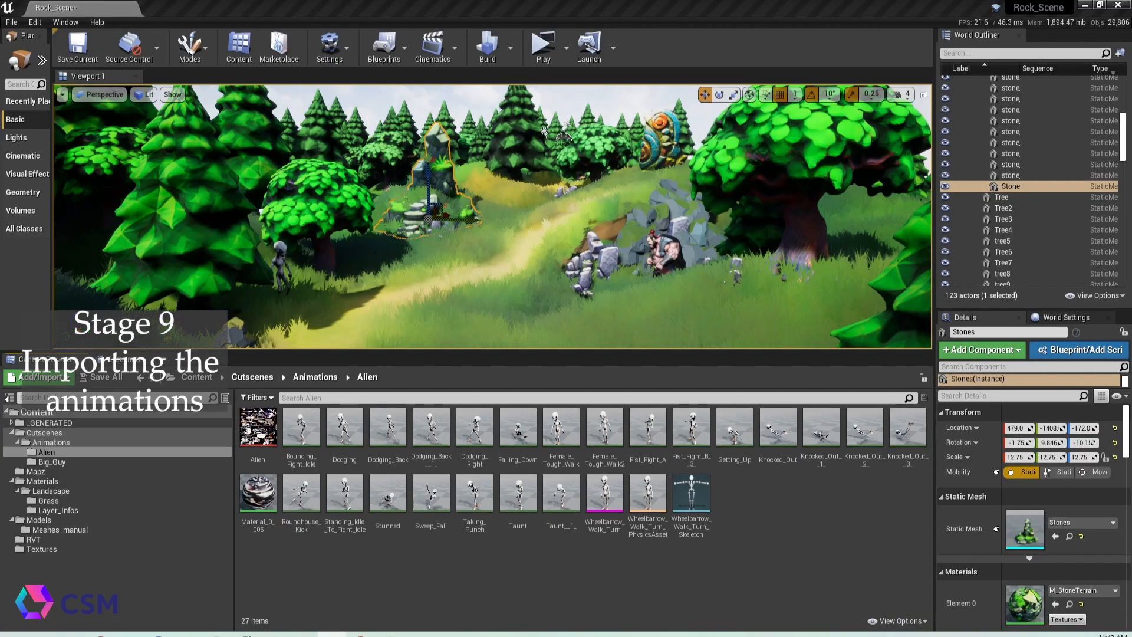
mouse_move(654, 247)
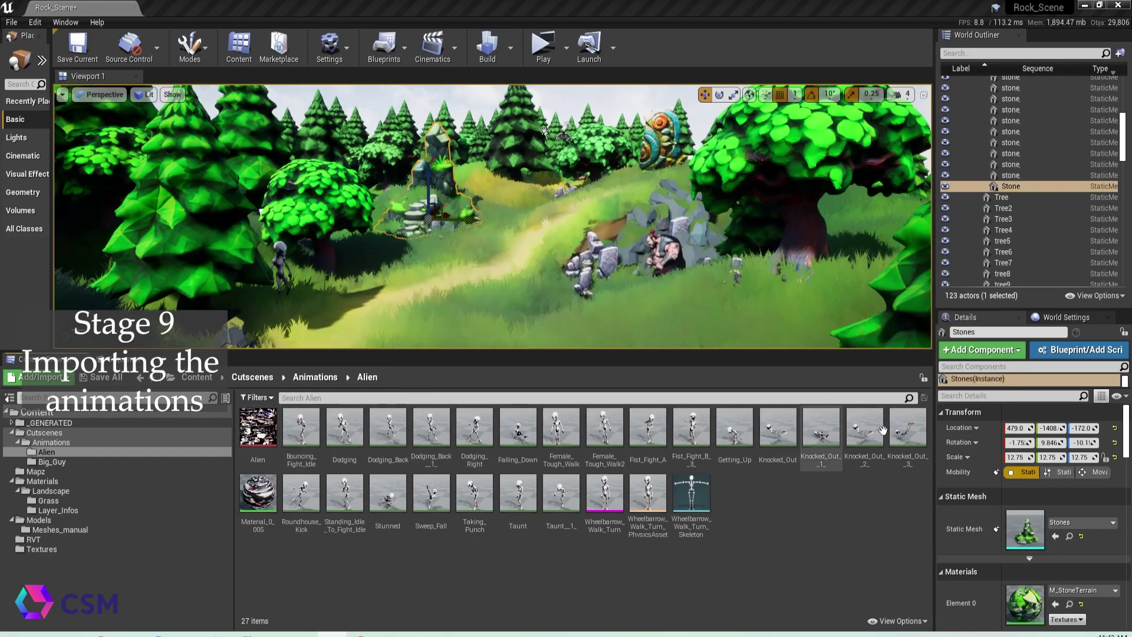
mouse_move(536, 494)
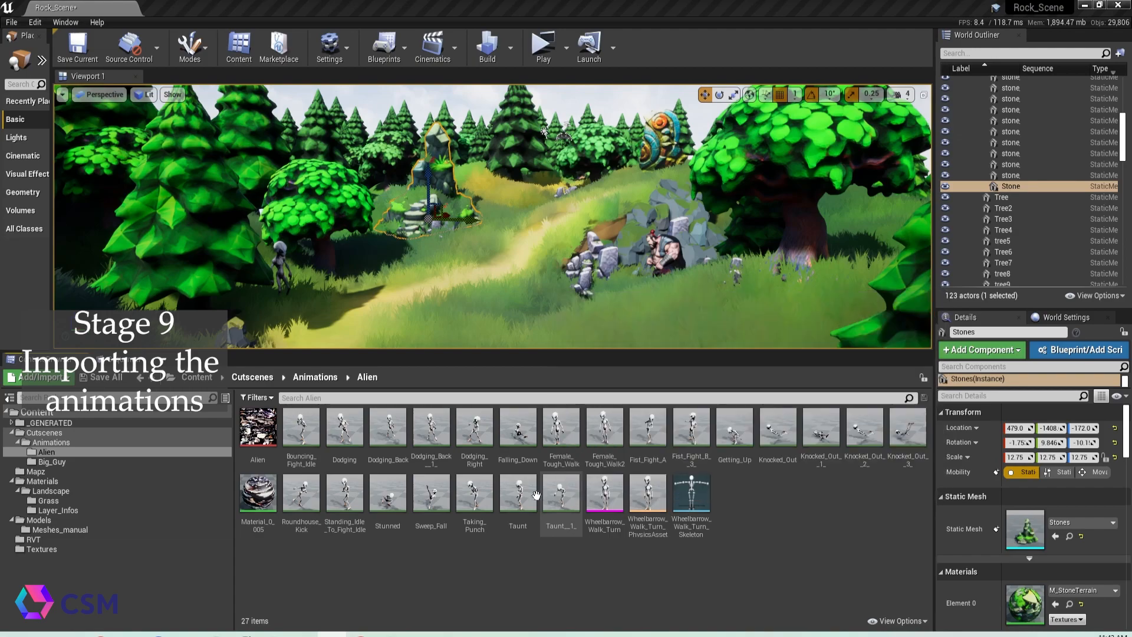
mouse_move(518, 491)
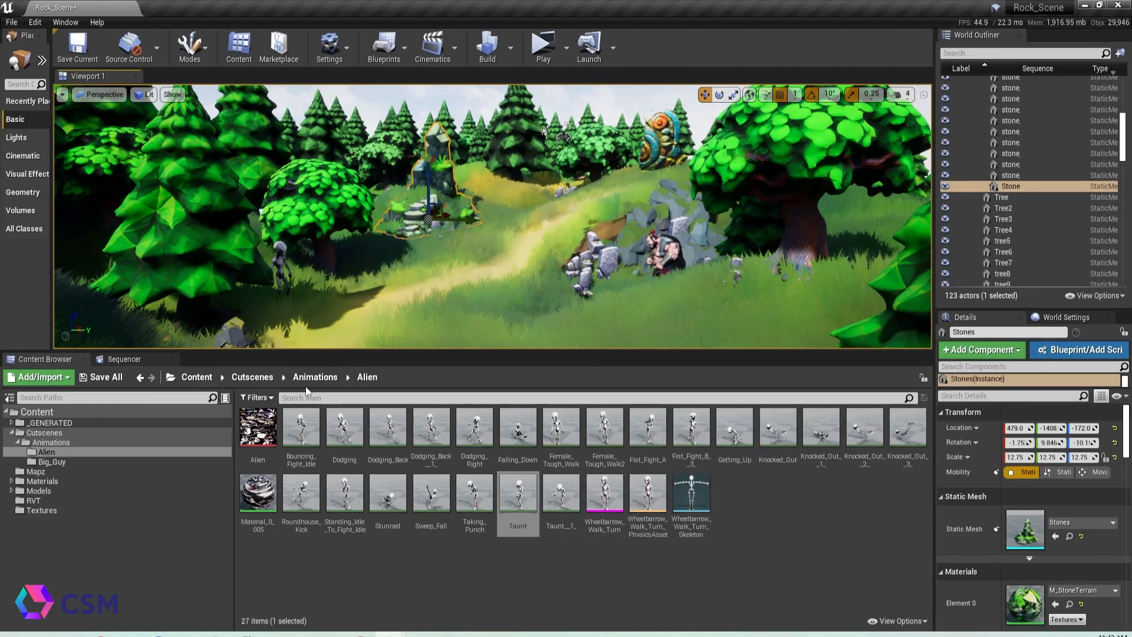
Go up to the Animations folder and into Big_Guy to list its mutant animations.
click(315, 377)
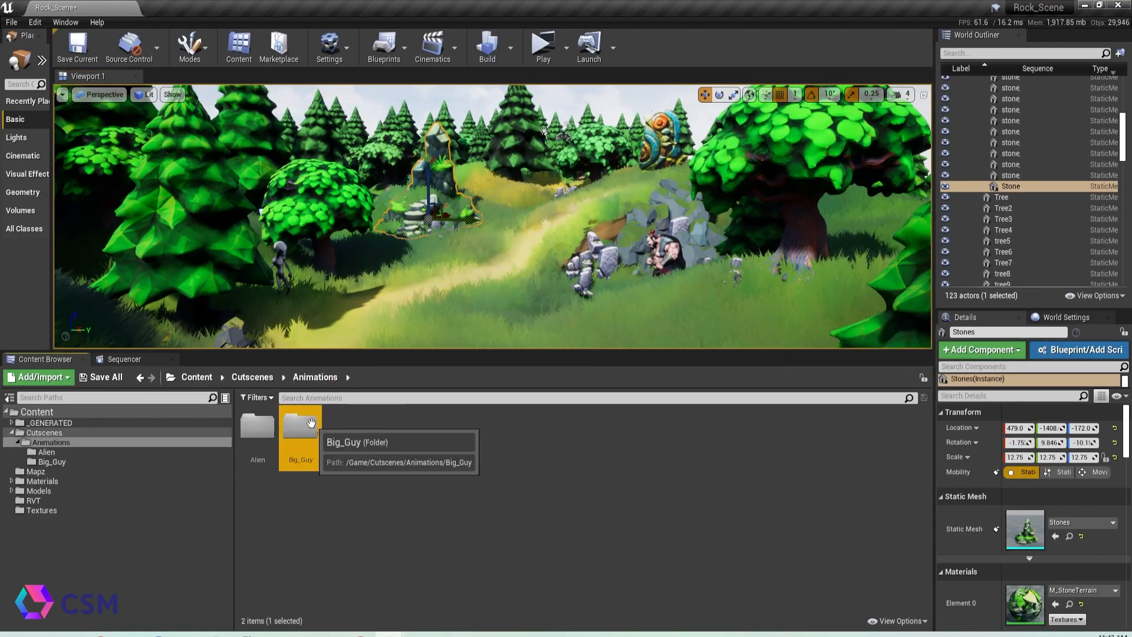
double_click(299, 429)
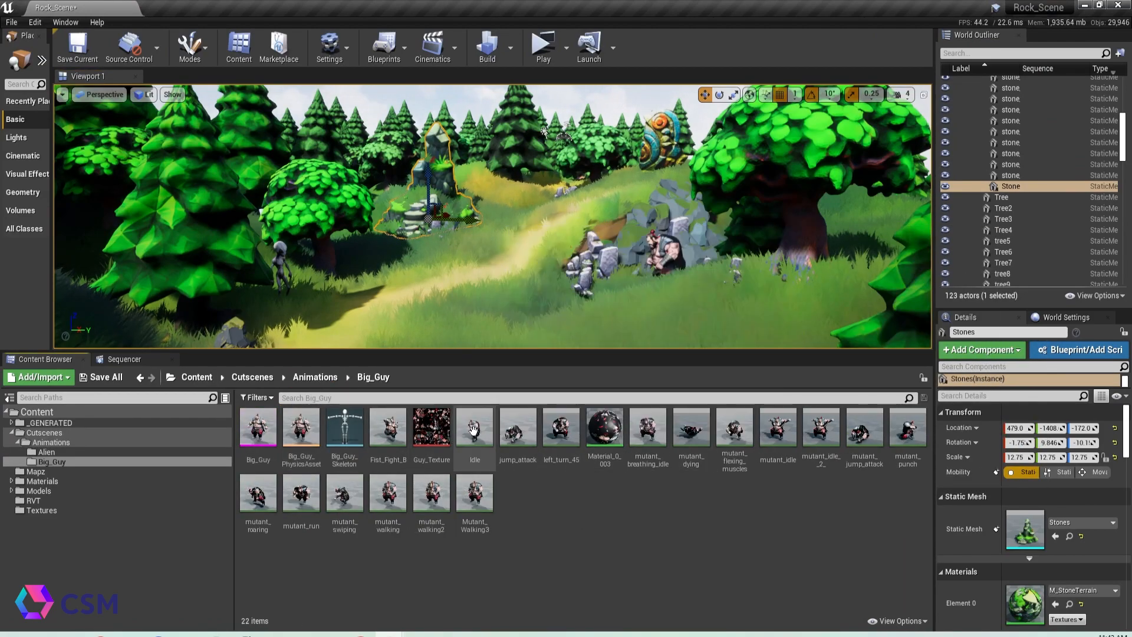
mouse_move(438, 446)
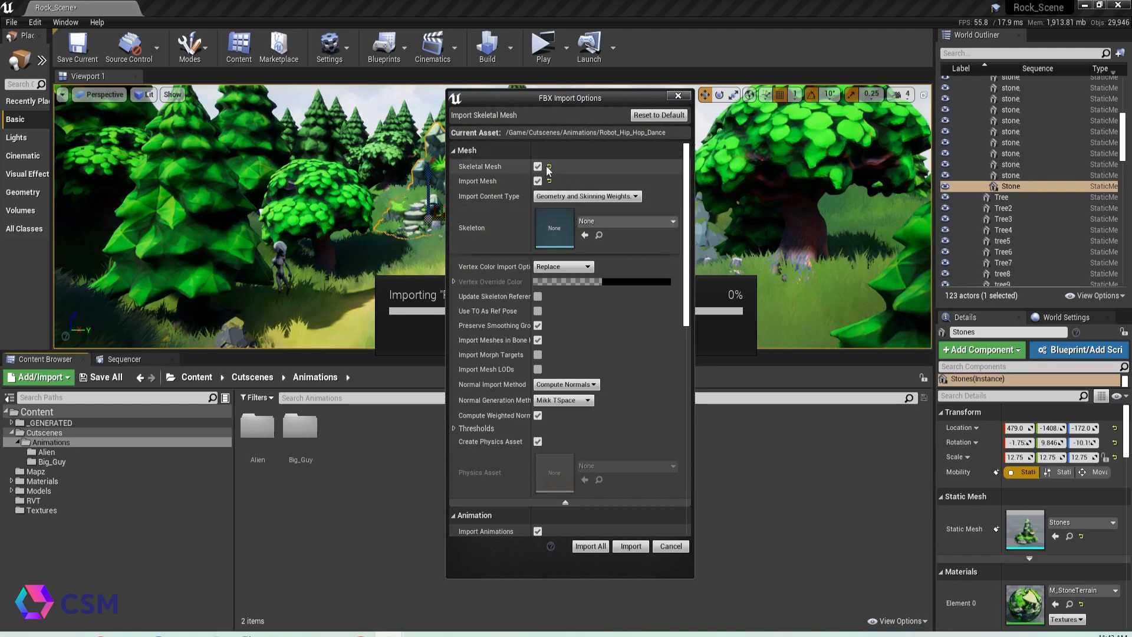
Enable Skeletal Mesh, review the FBX import settings, and import all of the Robot_Hip_Hop_Dance file.
click(538, 166)
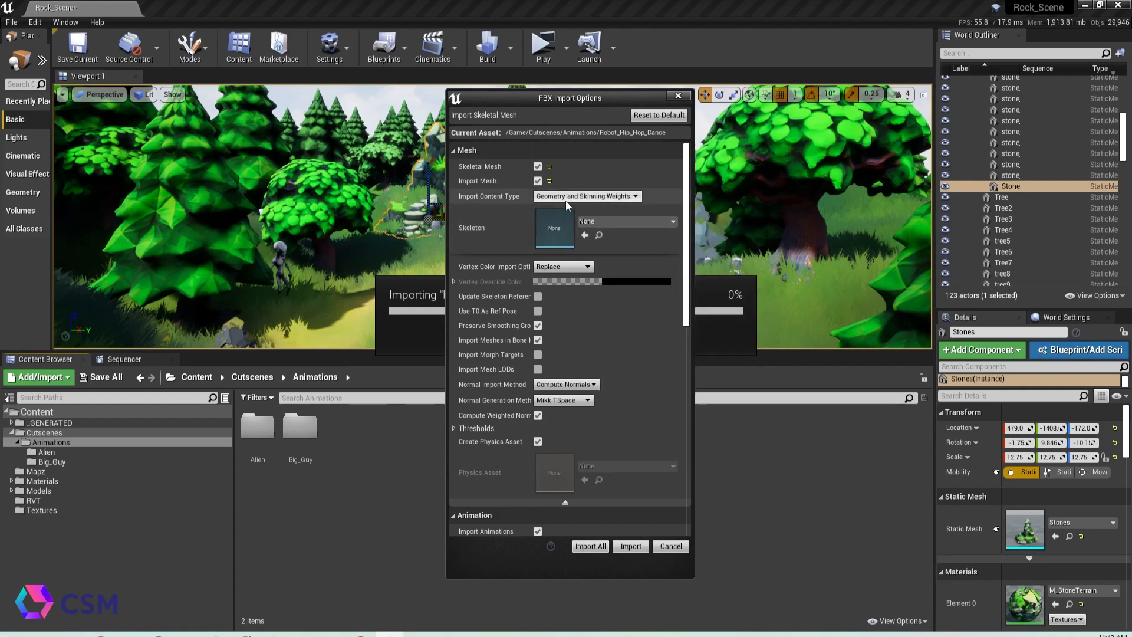
scroll(down, 3)
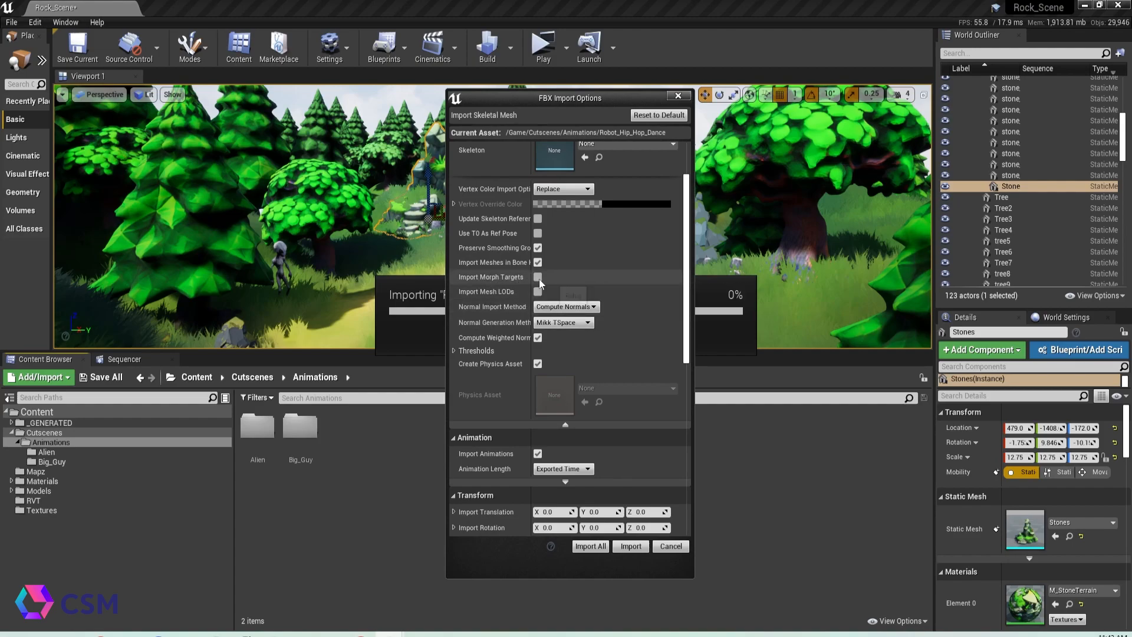
scroll(down, 3)
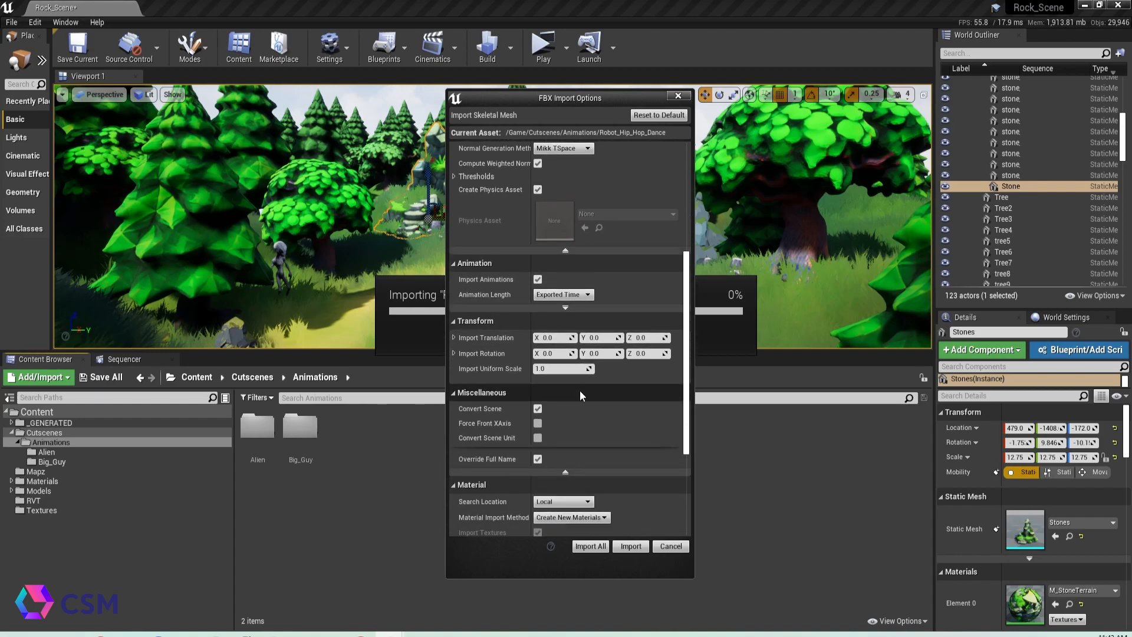
scroll(down, 3)
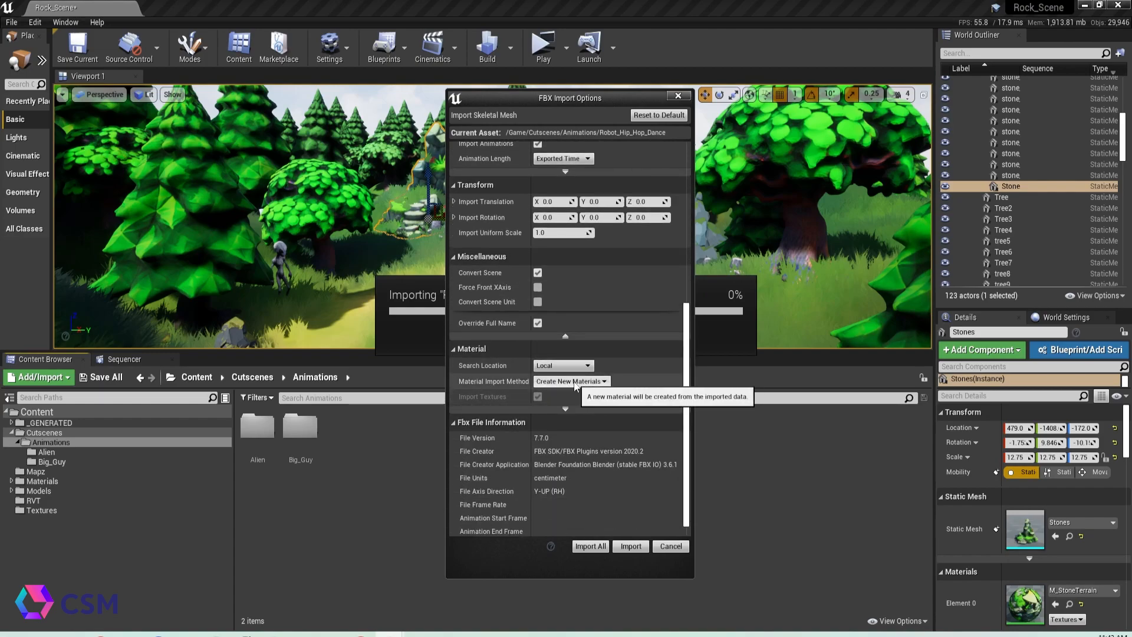
mouse_move(570, 396)
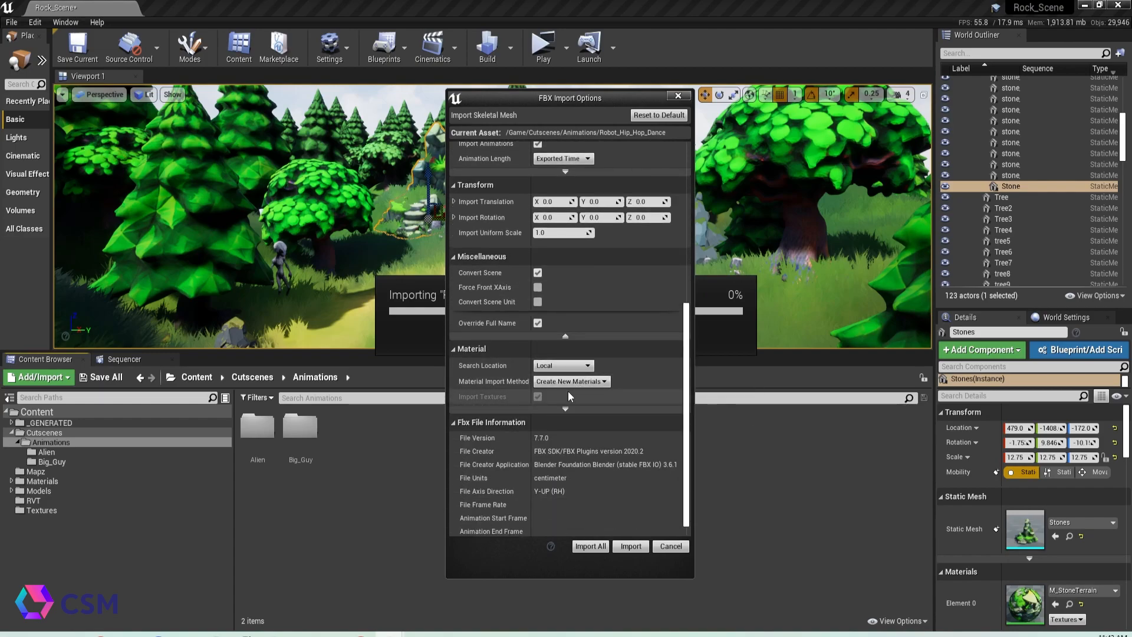
click(629, 546)
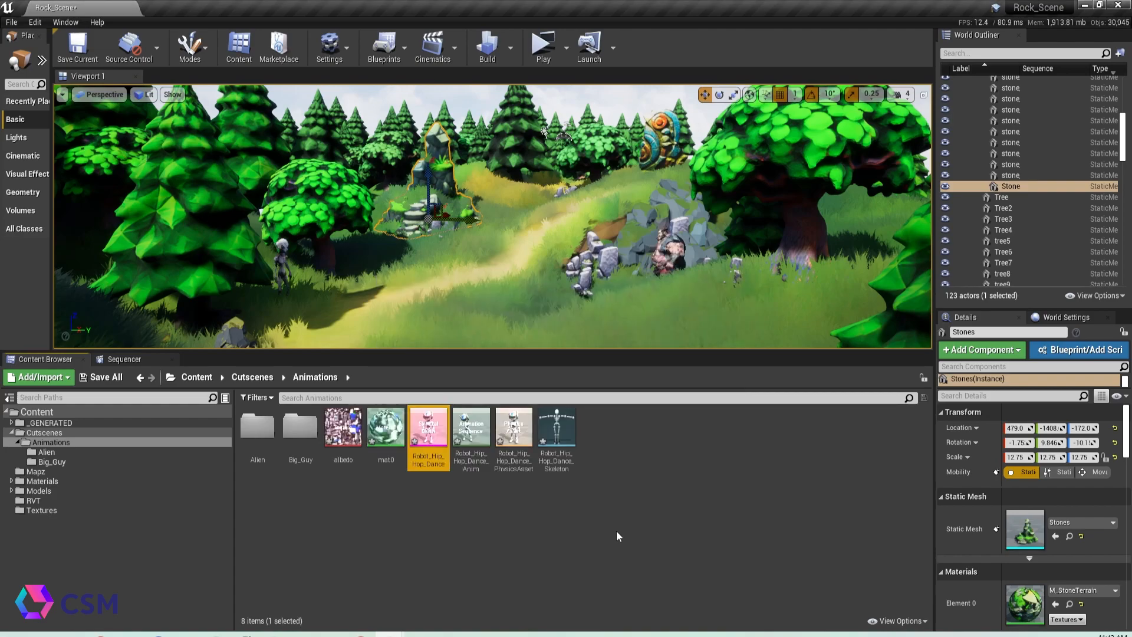
mouse_move(436, 428)
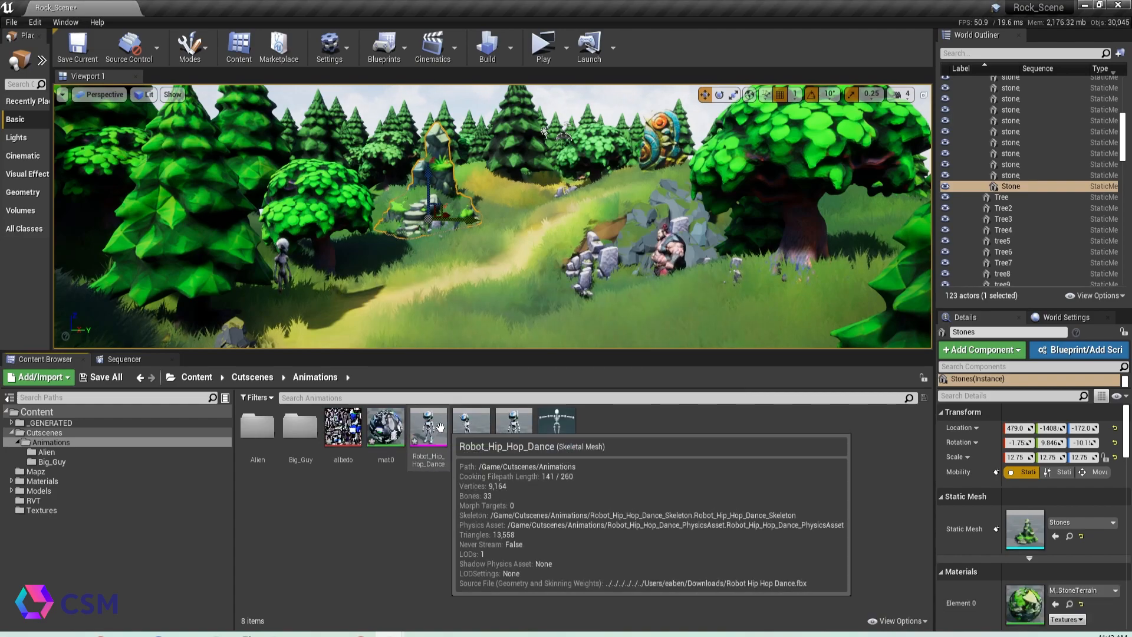
double_click(428, 426)
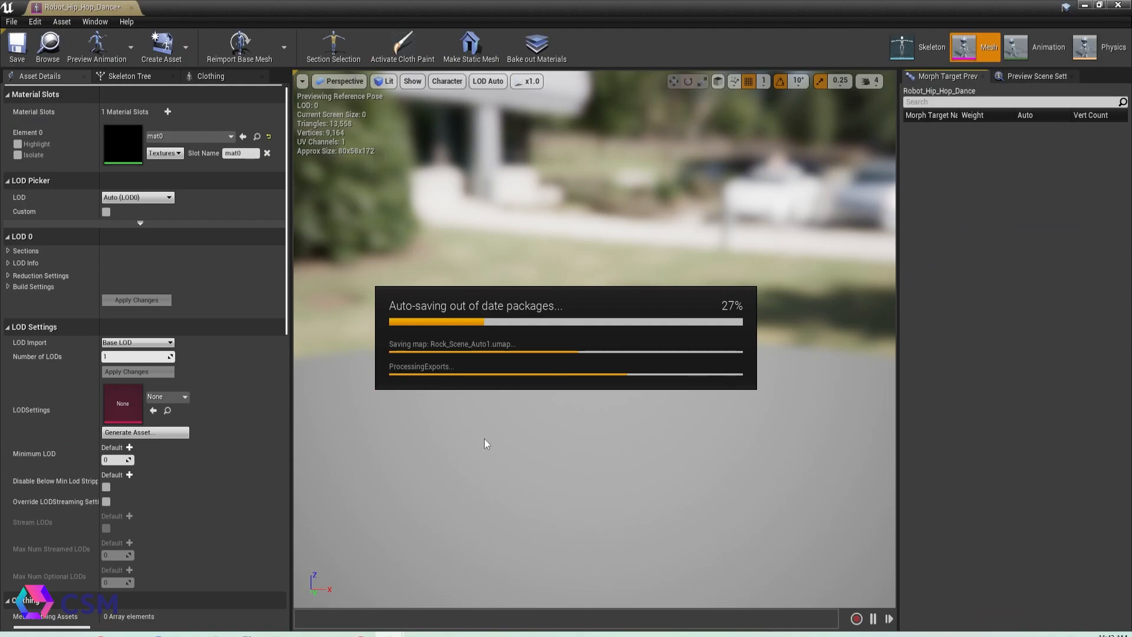
mouse_move(488, 425)
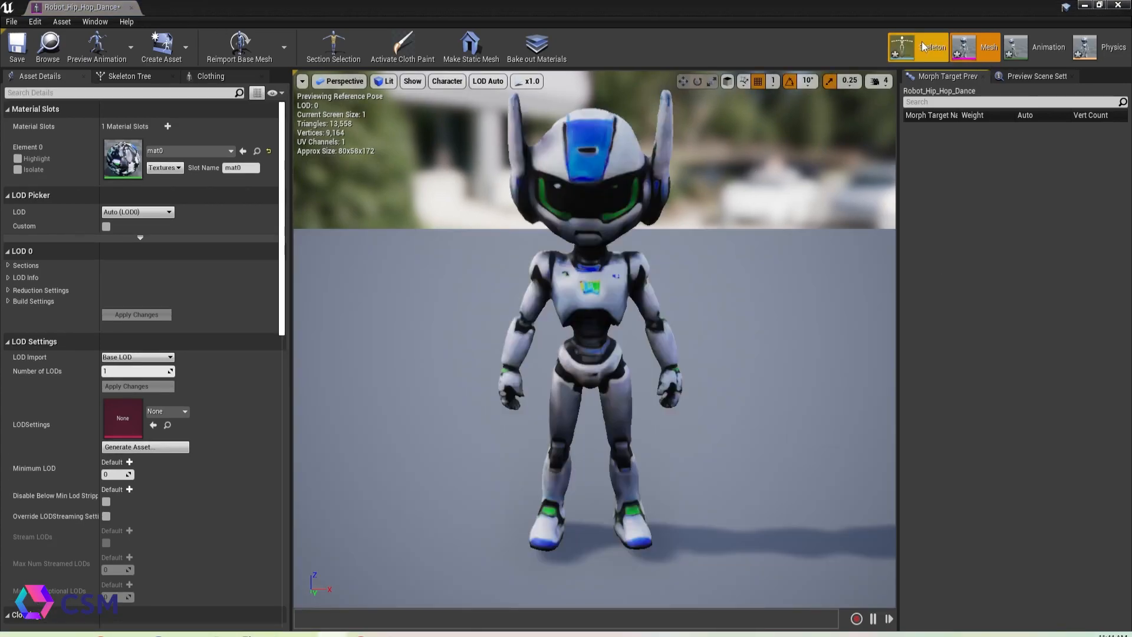
click(920, 47)
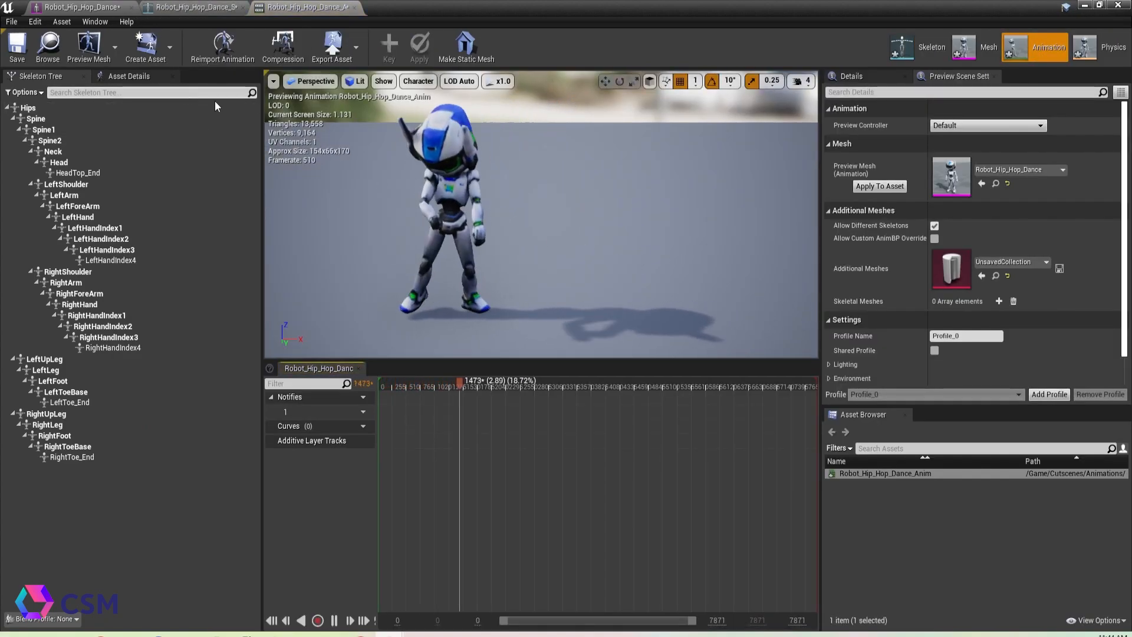
click(189, 6)
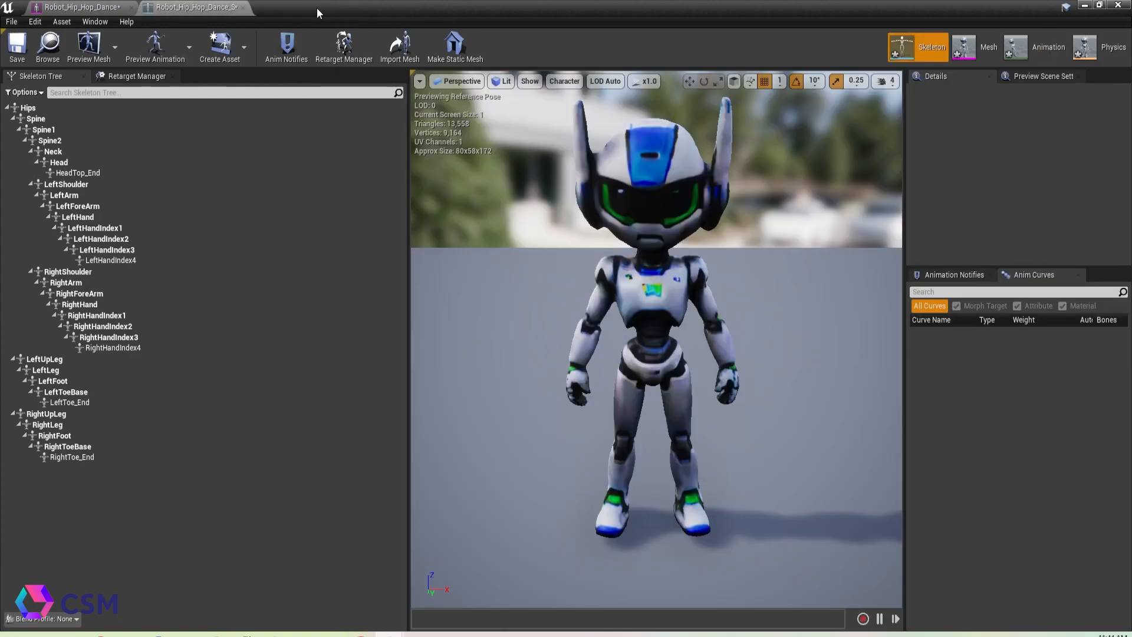
click(964, 47)
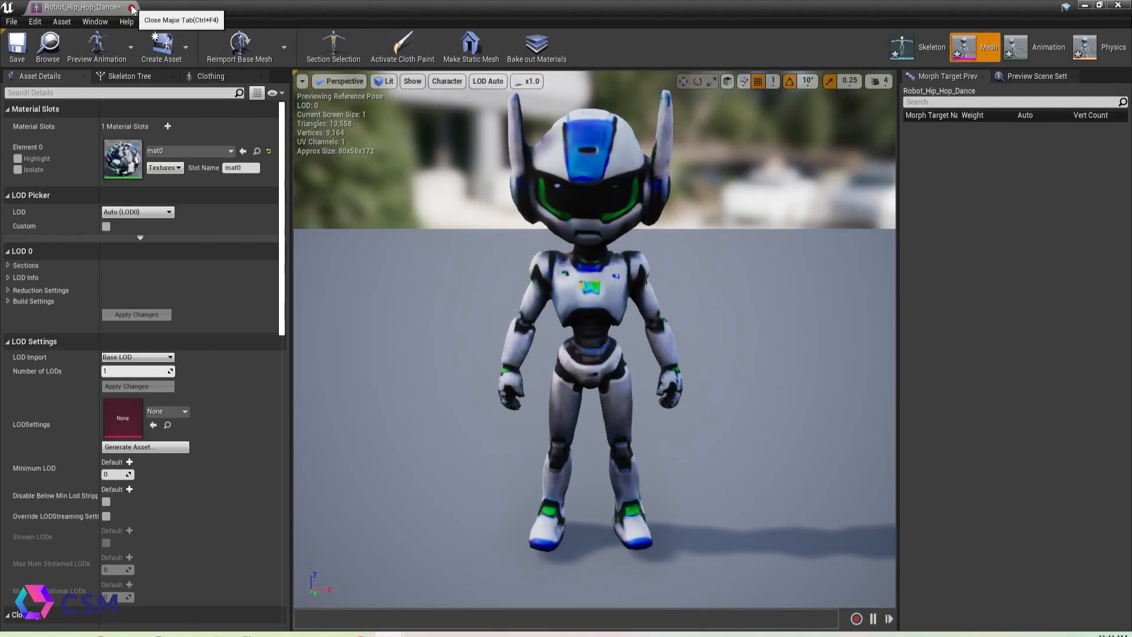
click(137, 8)
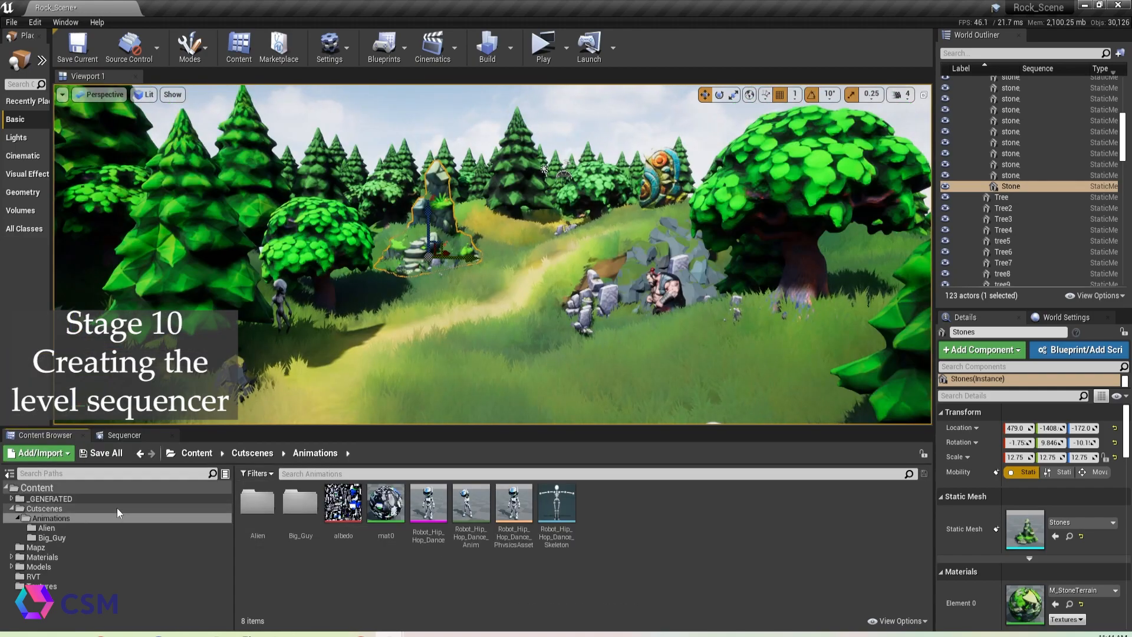
Go into the Cutscenes folder and load NewLevelSequence in the Sequencer.
click(44, 508)
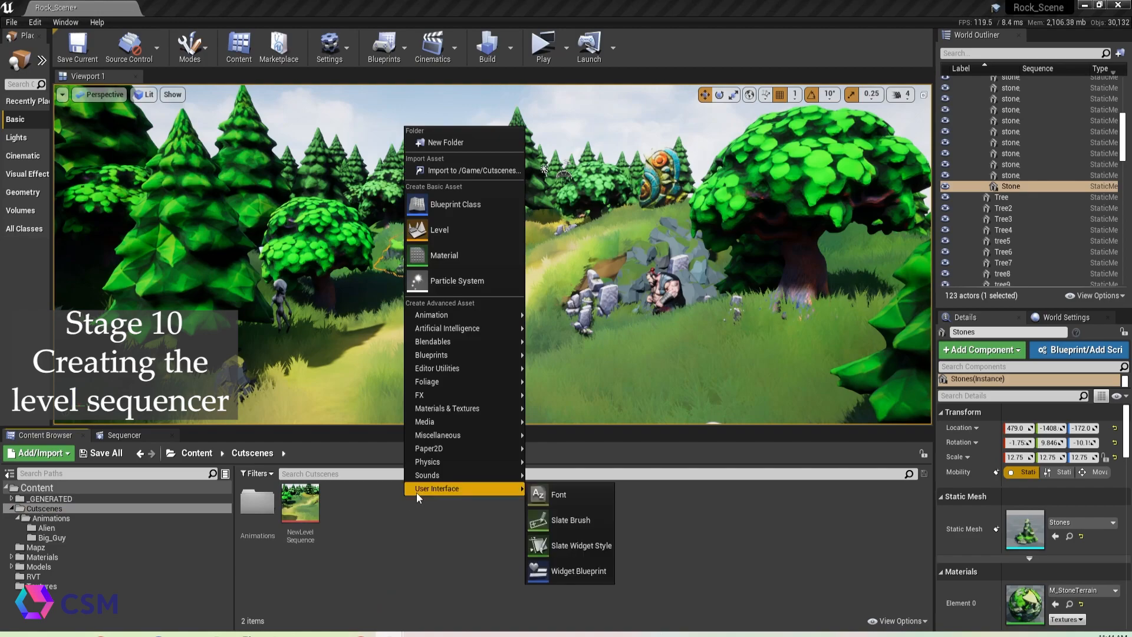
mouse_move(431, 314)
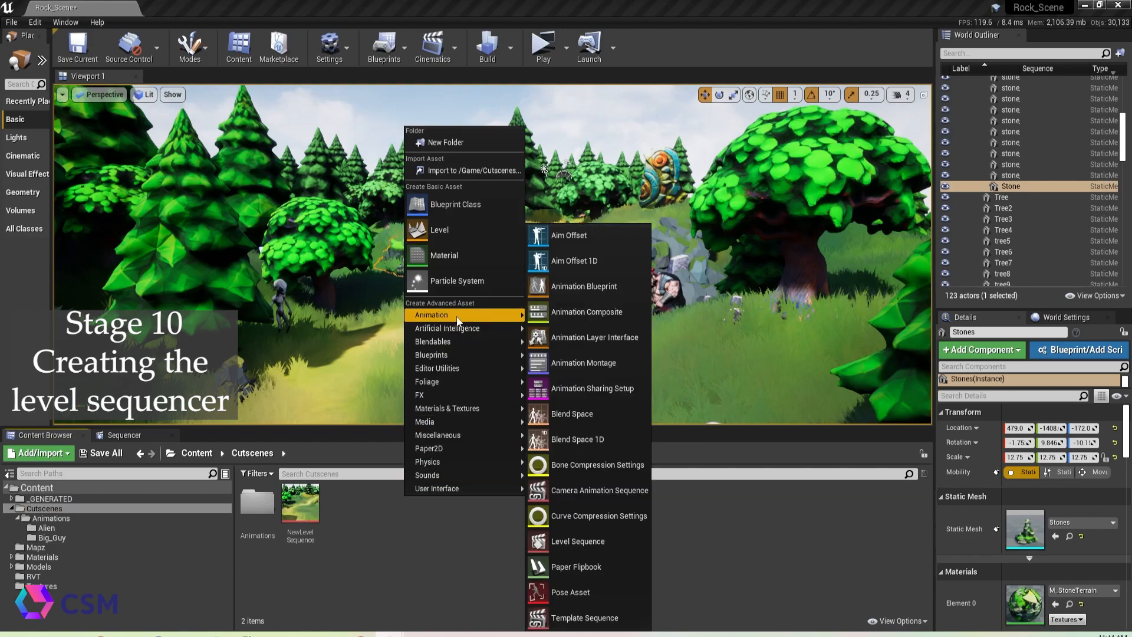
mouse_move(587, 311)
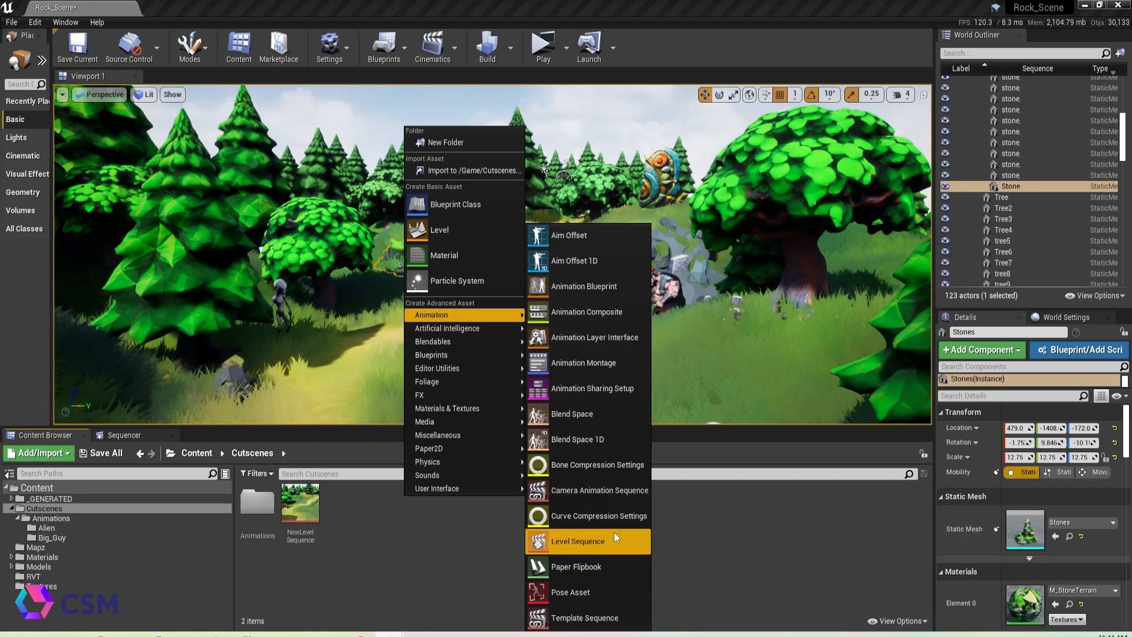
mouse_move(623, 545)
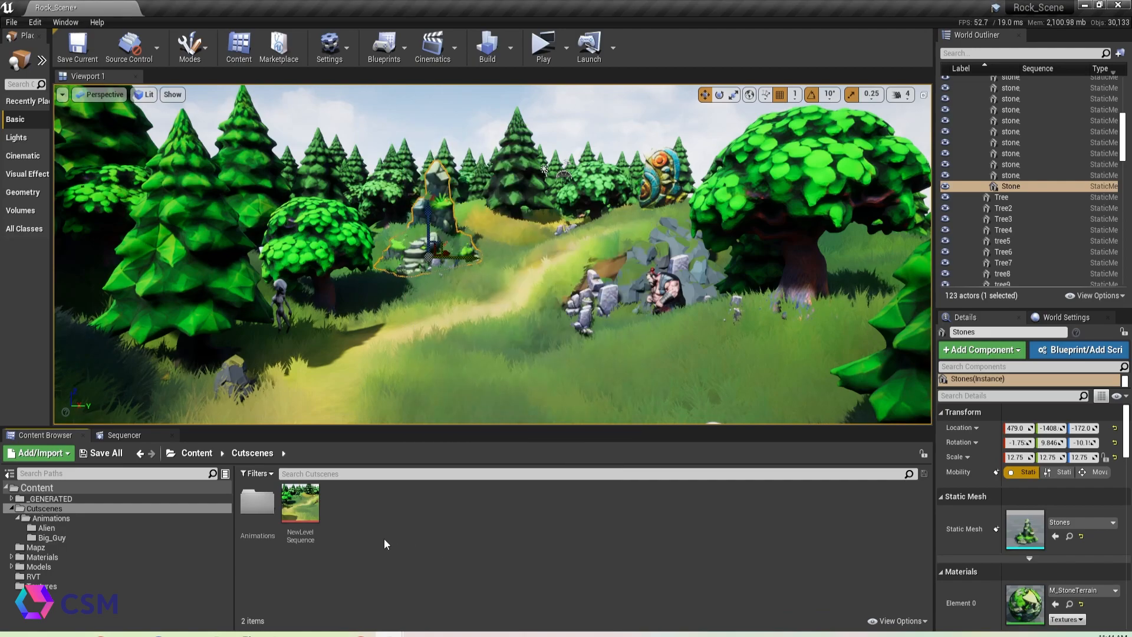
click(300, 502)
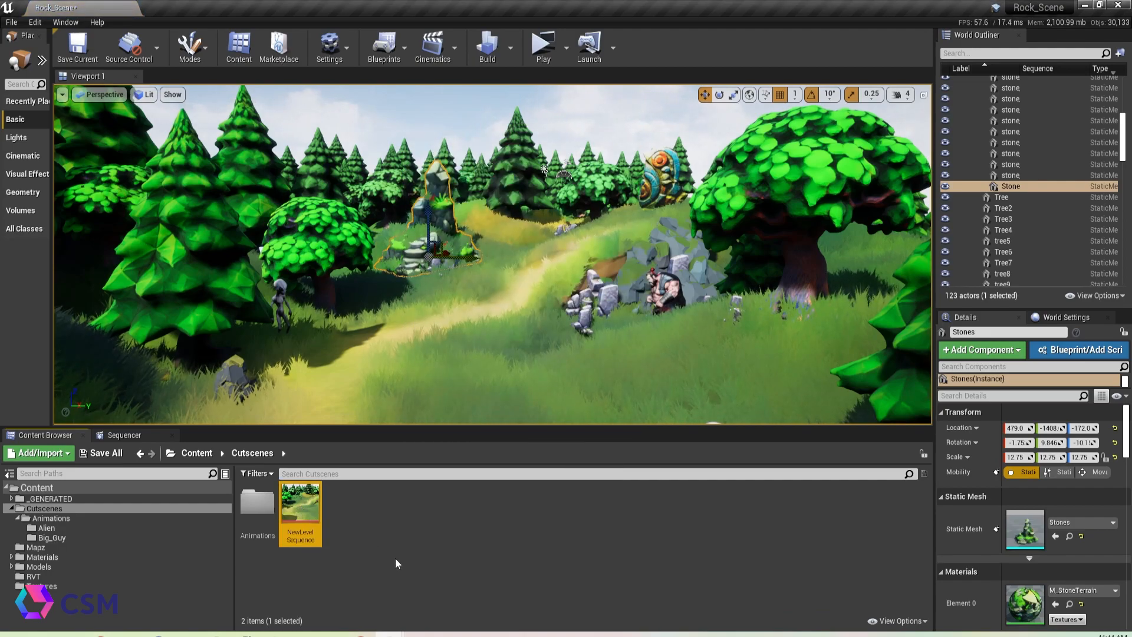
click(123, 435)
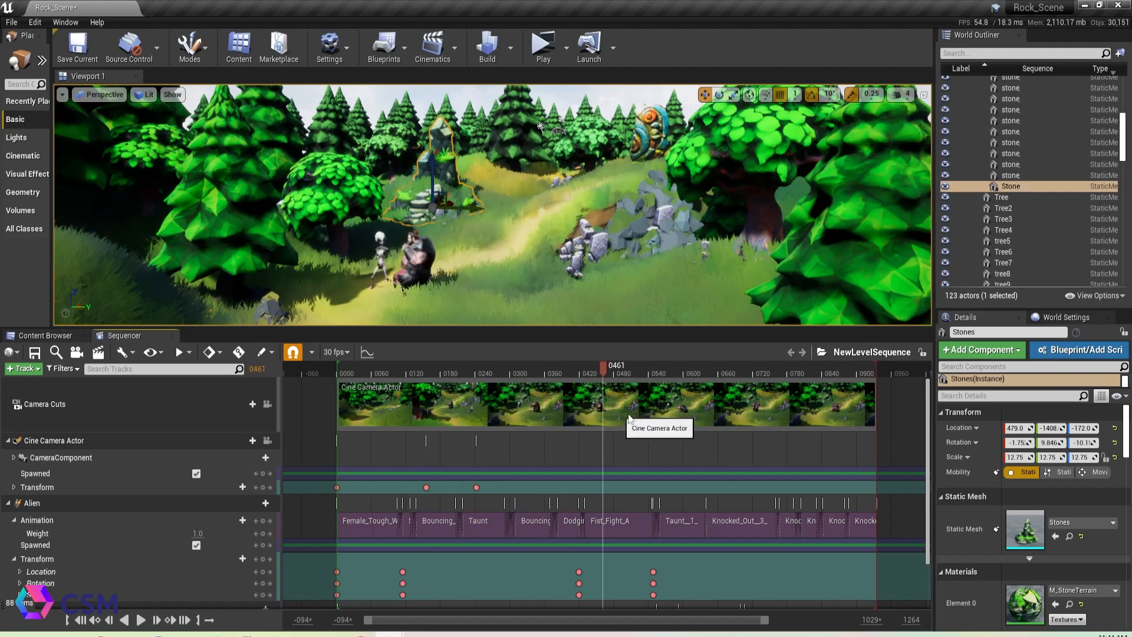
drag(603, 374, 839, 374)
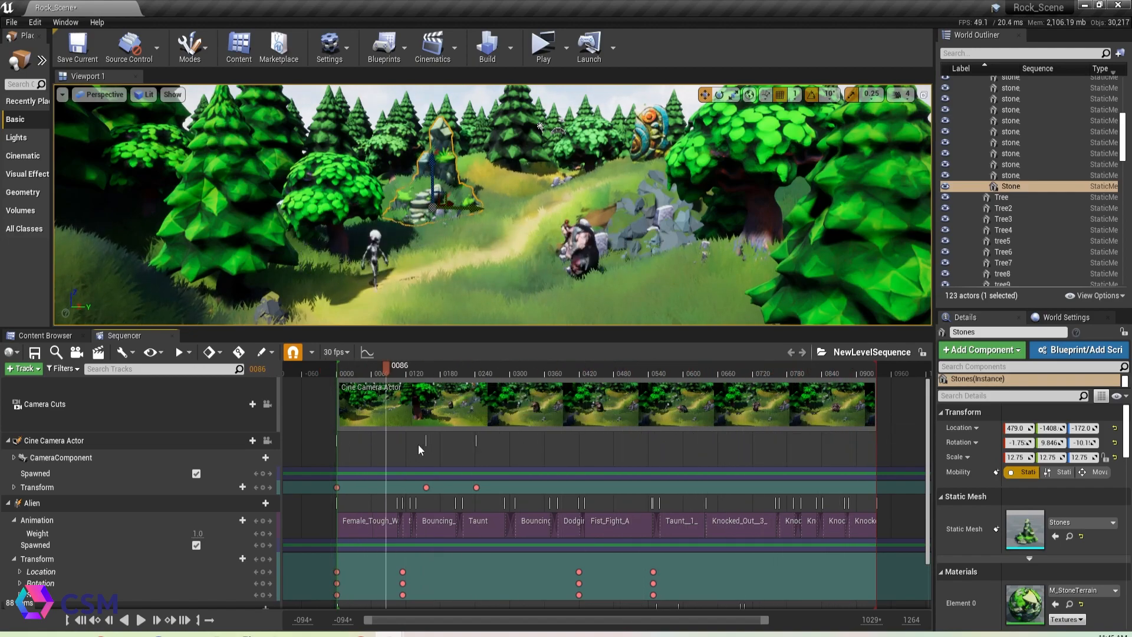
click(704, 364)
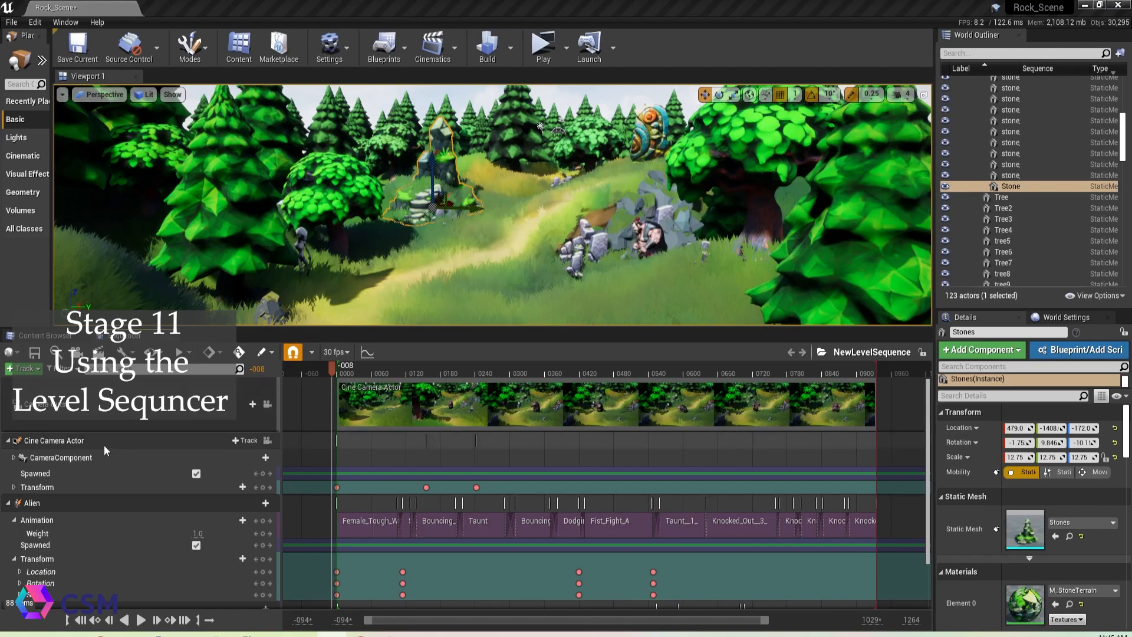
click(54, 440)
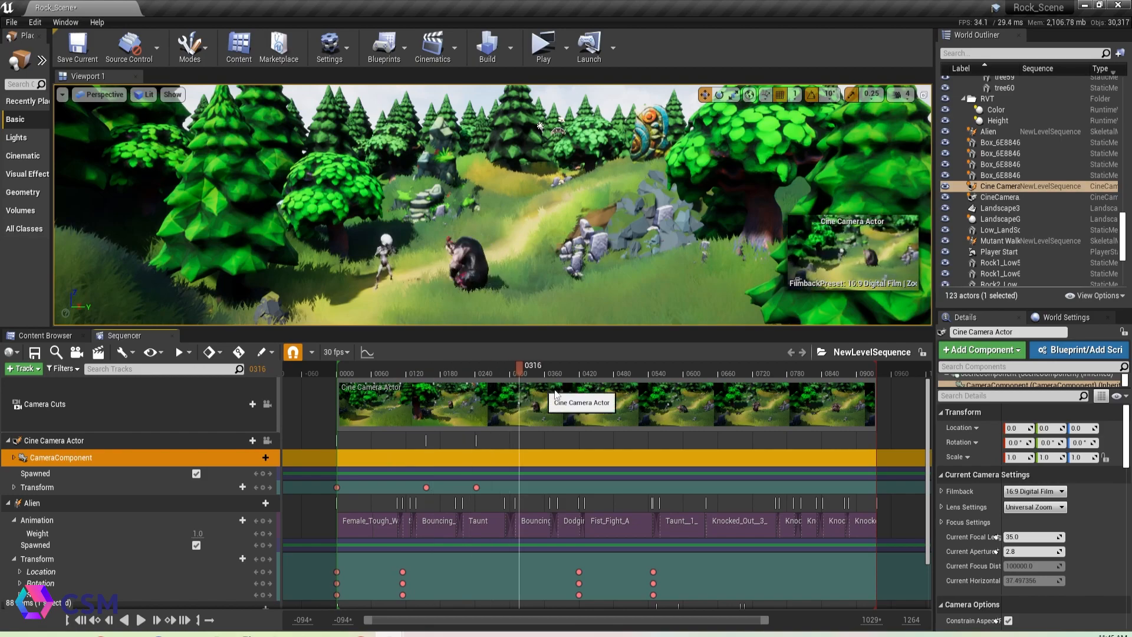
drag(516, 373, 573, 374)
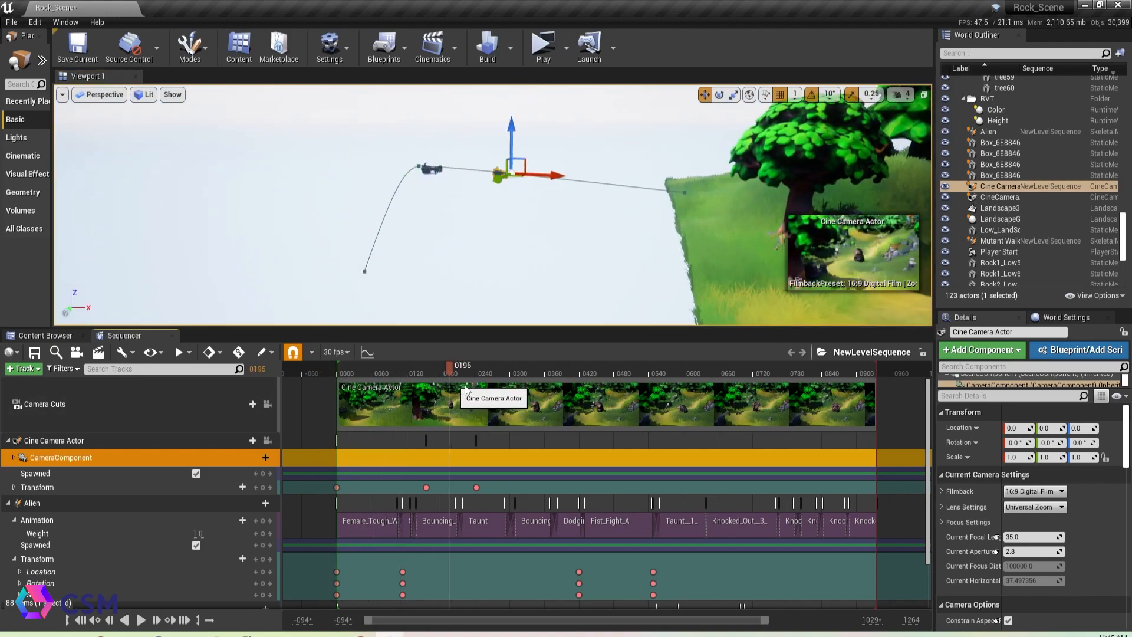
click(361, 368)
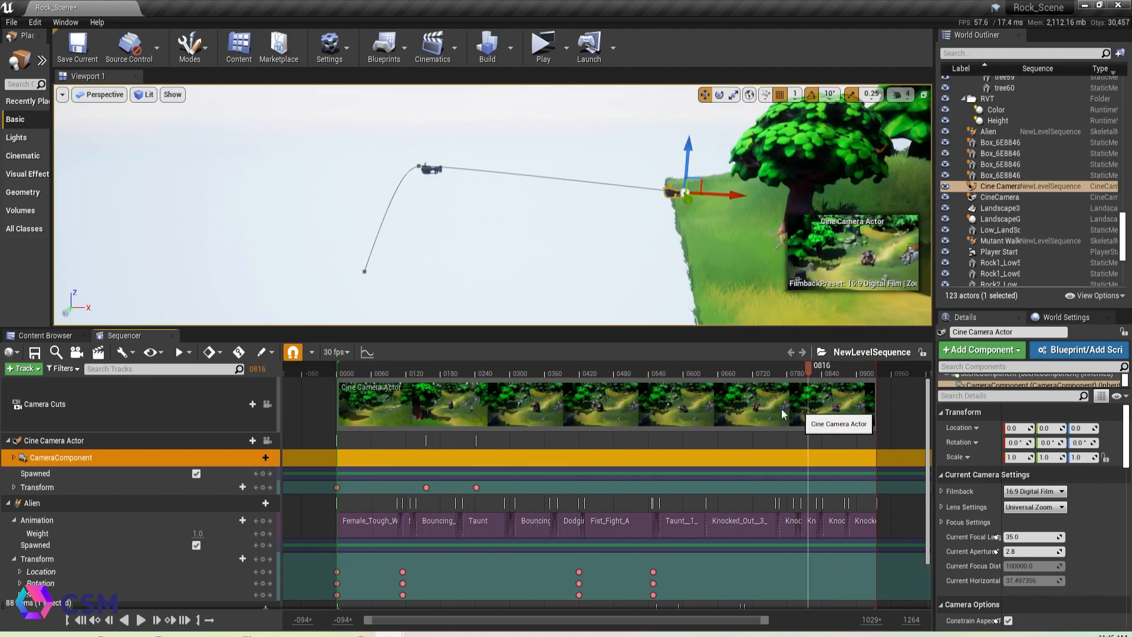
click(337, 373)
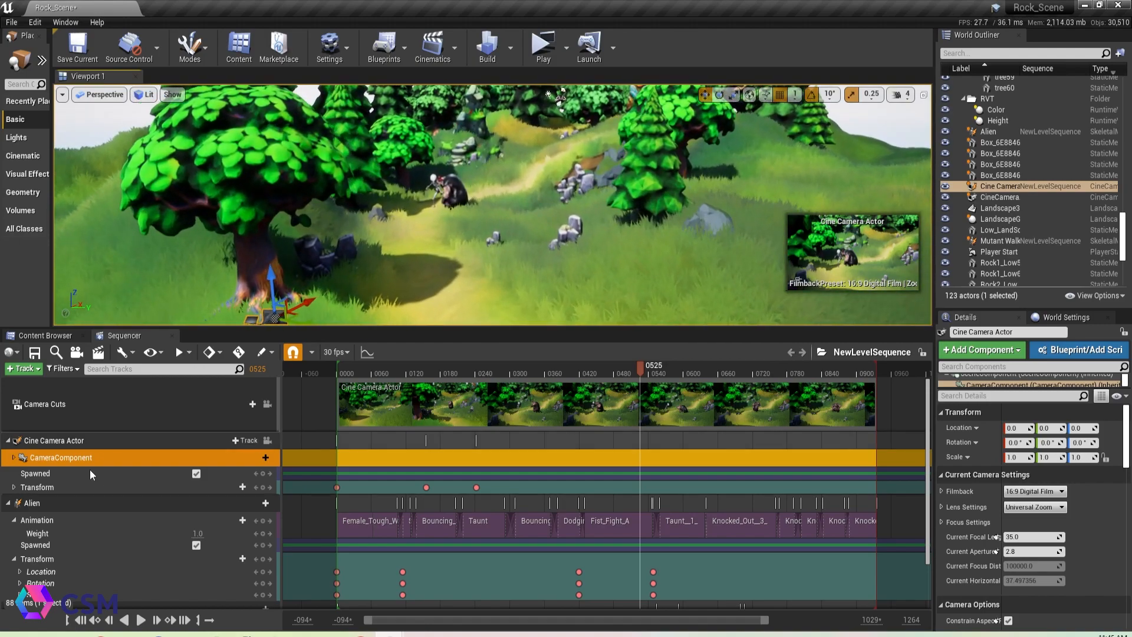
click(32, 502)
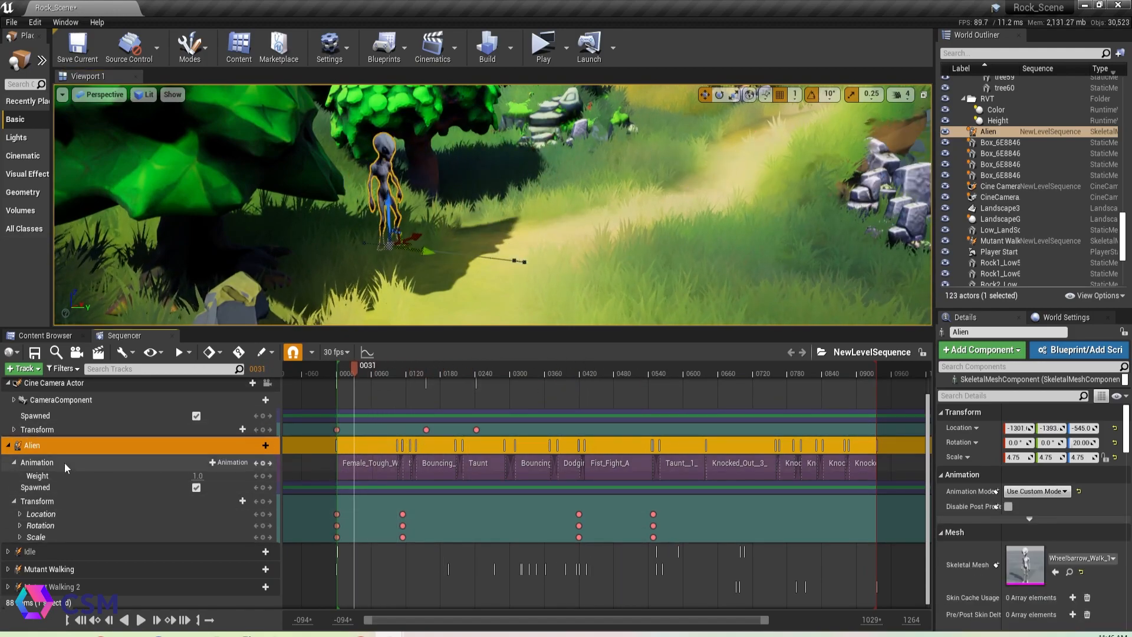
Browse the Alien track's +Animation list of available clips.
click(226, 462)
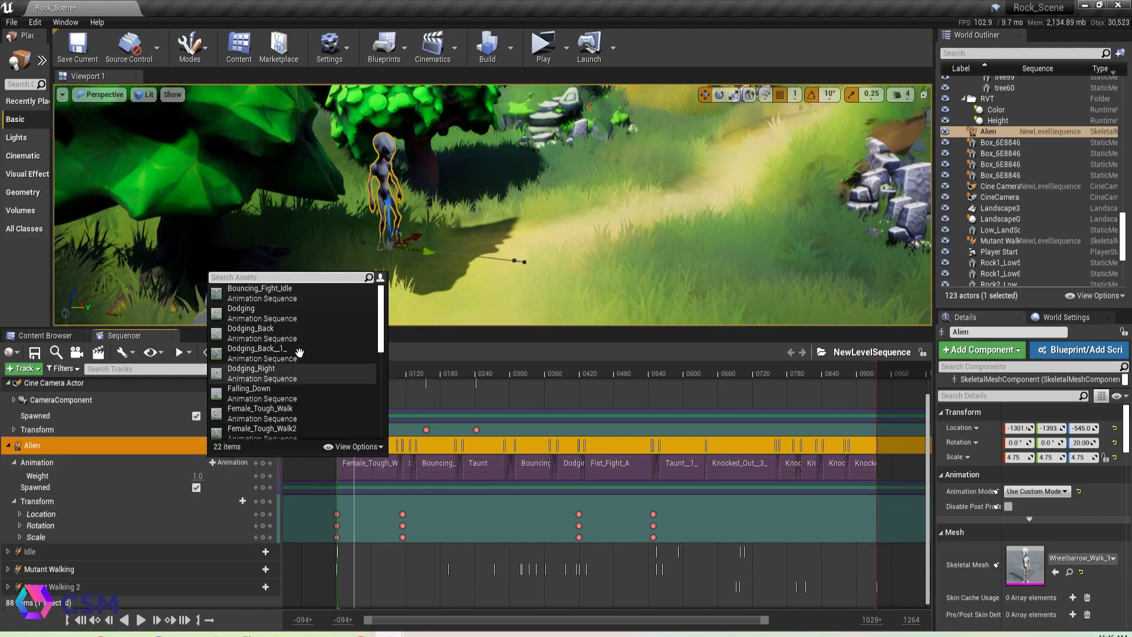
scroll(down, 3)
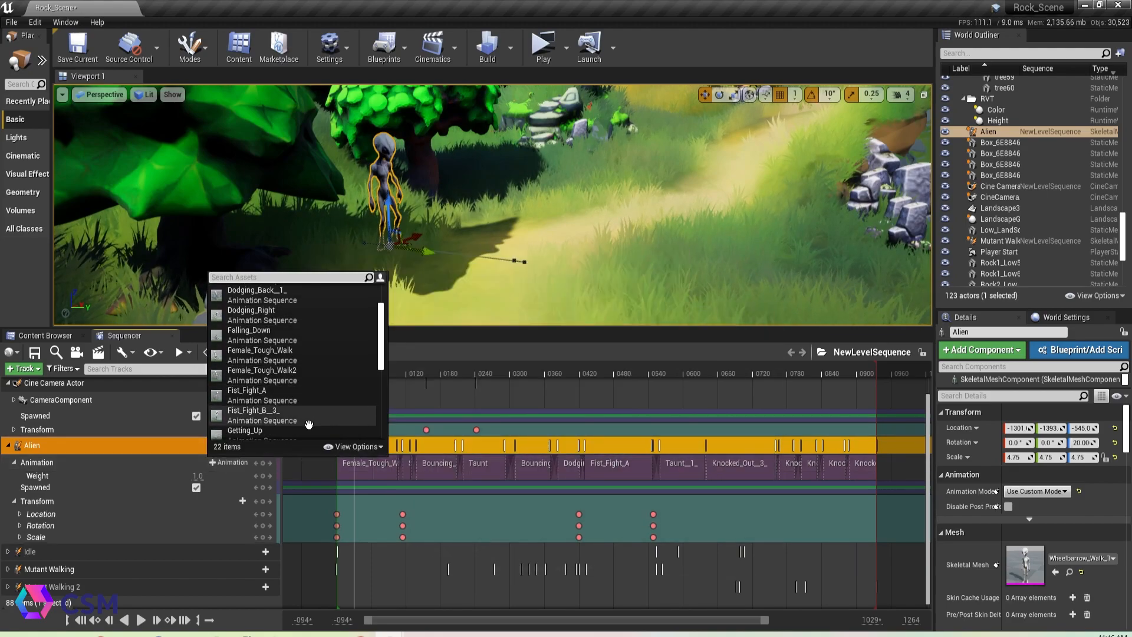
scroll(down, 3)
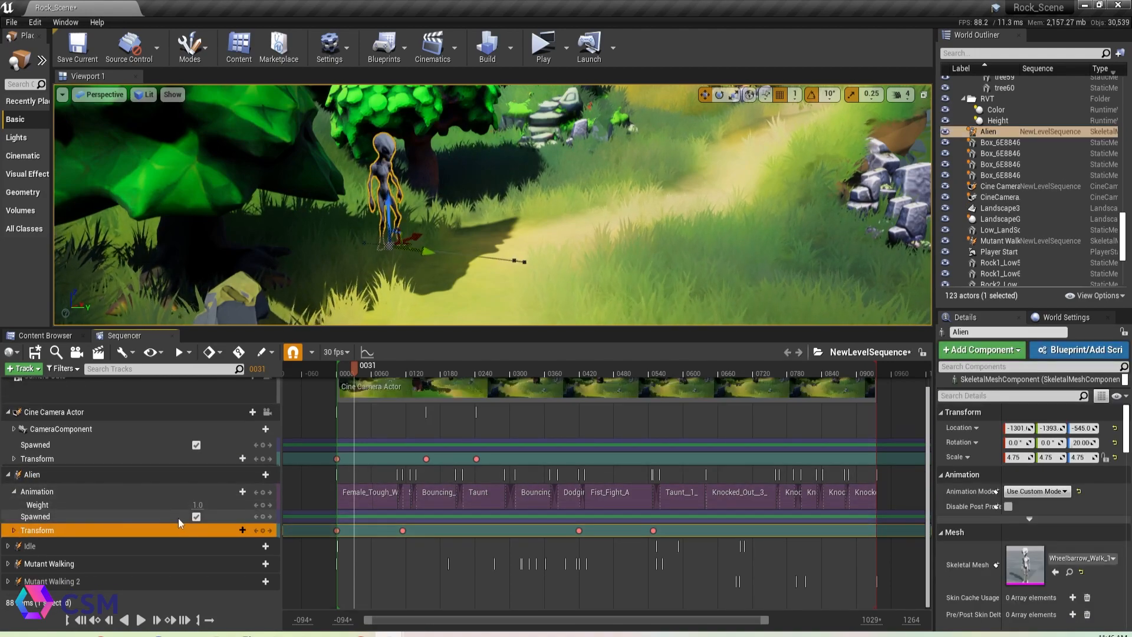
Collapse the Alien's tracks and expand the Idle character's Idle and jump_attack clips.
click(13, 530)
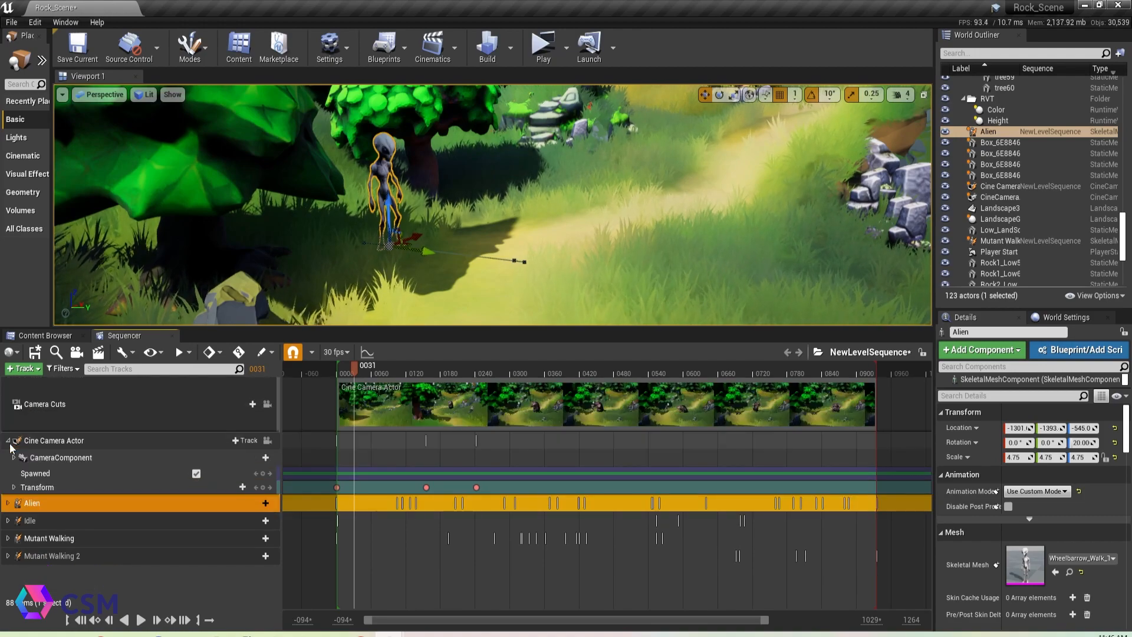
click(12, 521)
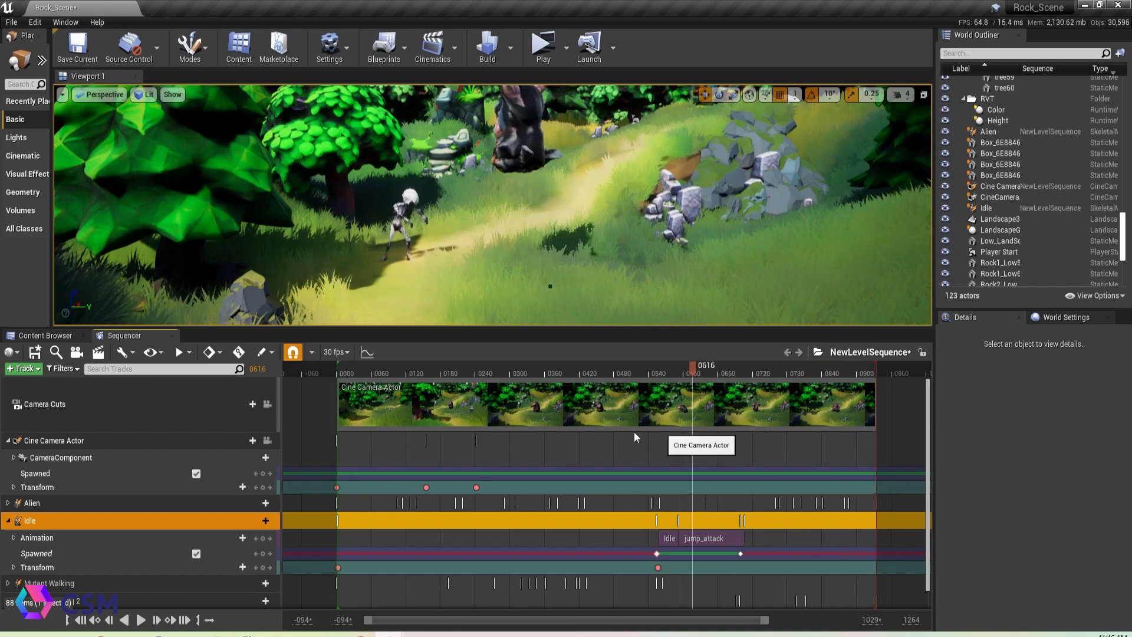
Scrub through the mutant's attack moment and select the Mutant Walking character.
drag(693, 374, 655, 373)
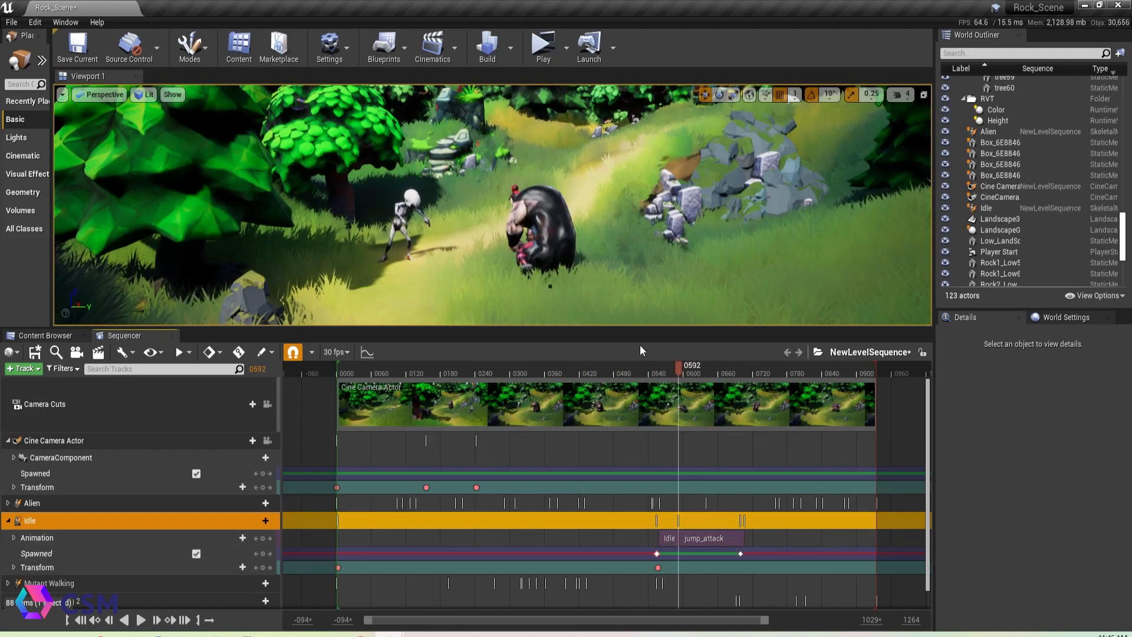
drag(680, 373, 675, 372)
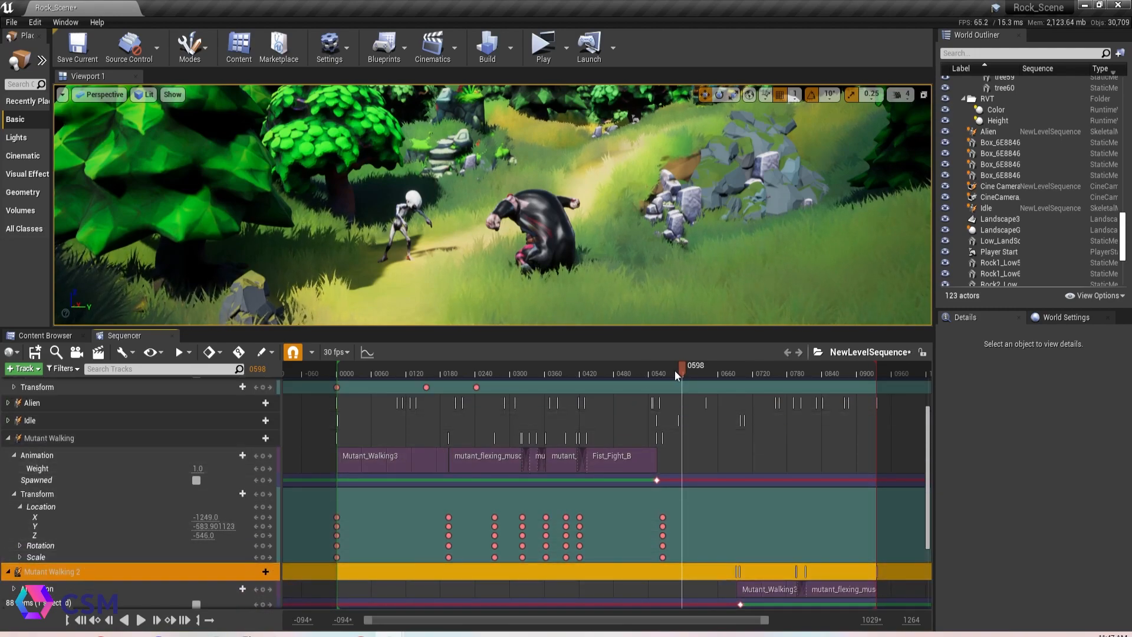
drag(677, 373, 409, 374)
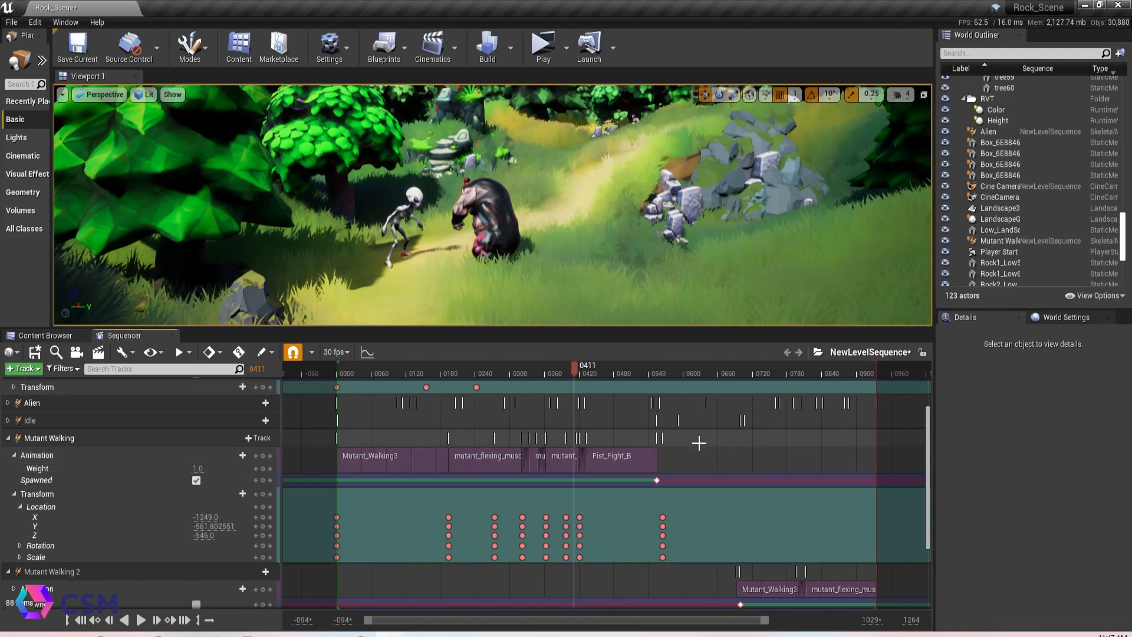
click(48, 438)
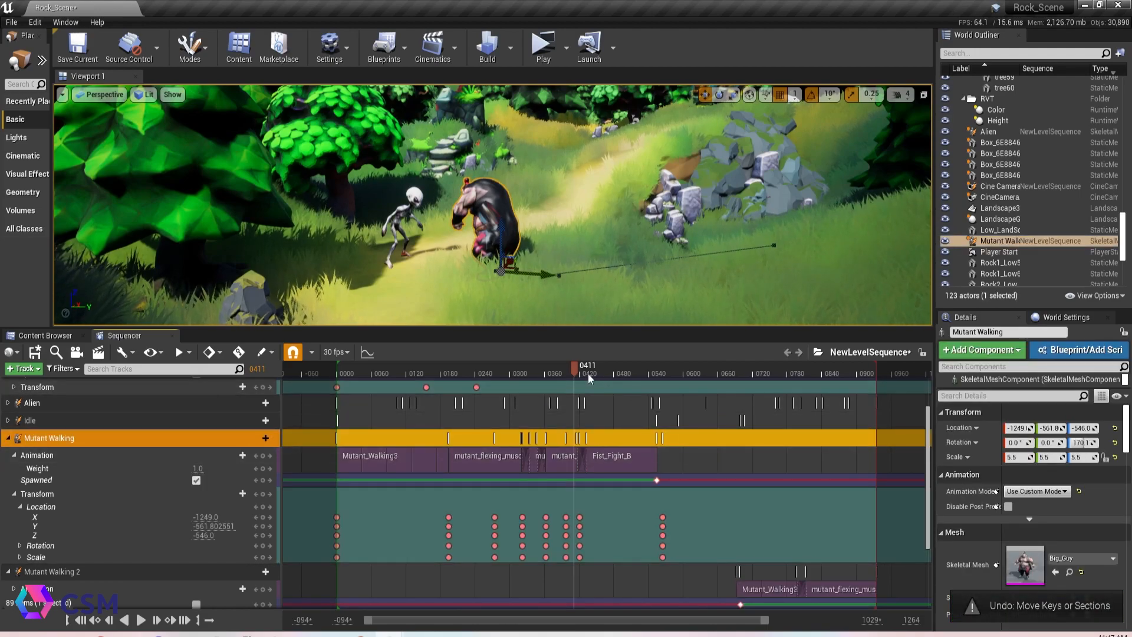
Scrub later frames to inspect the second Mutant Walking's clips and location keys.
drag(588, 373, 527, 373)
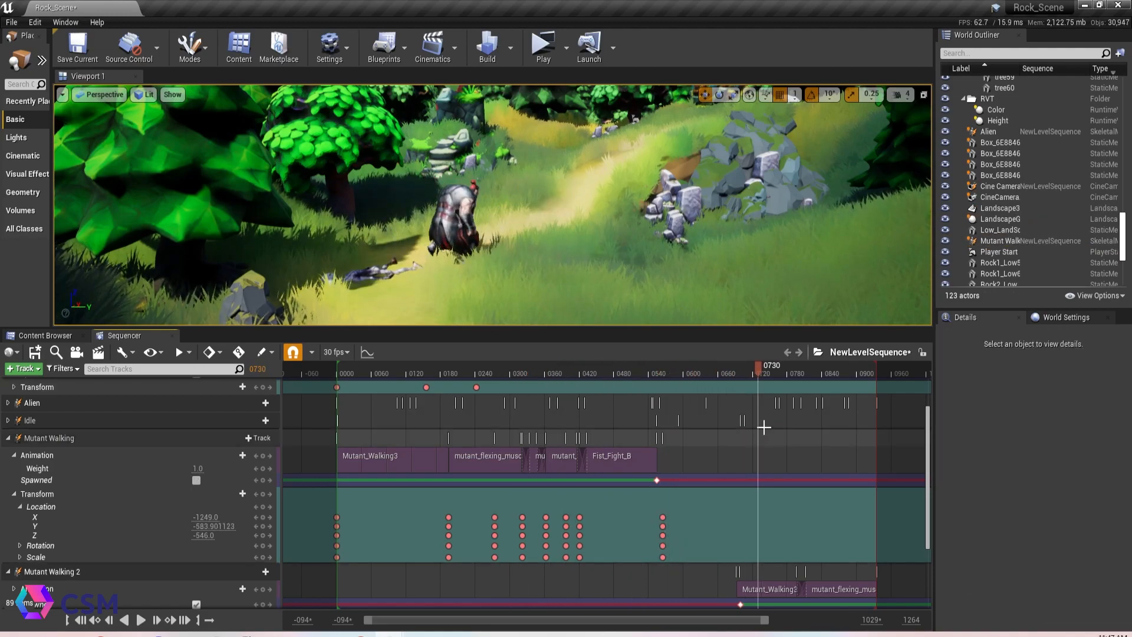
scroll(down, 3)
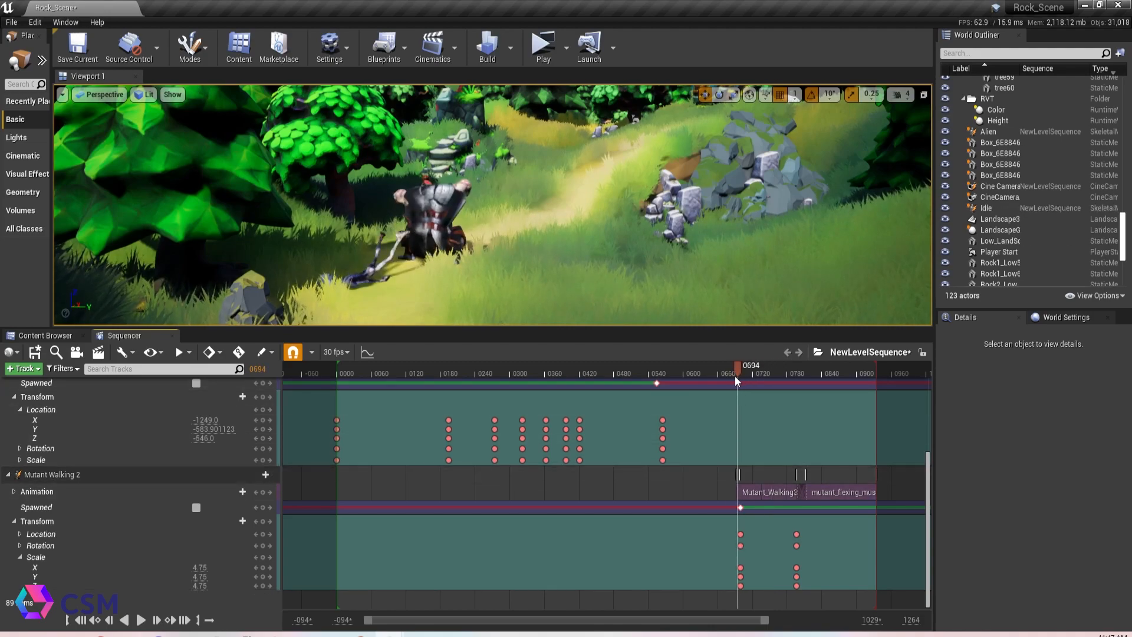
drag(735, 381, 756, 381)
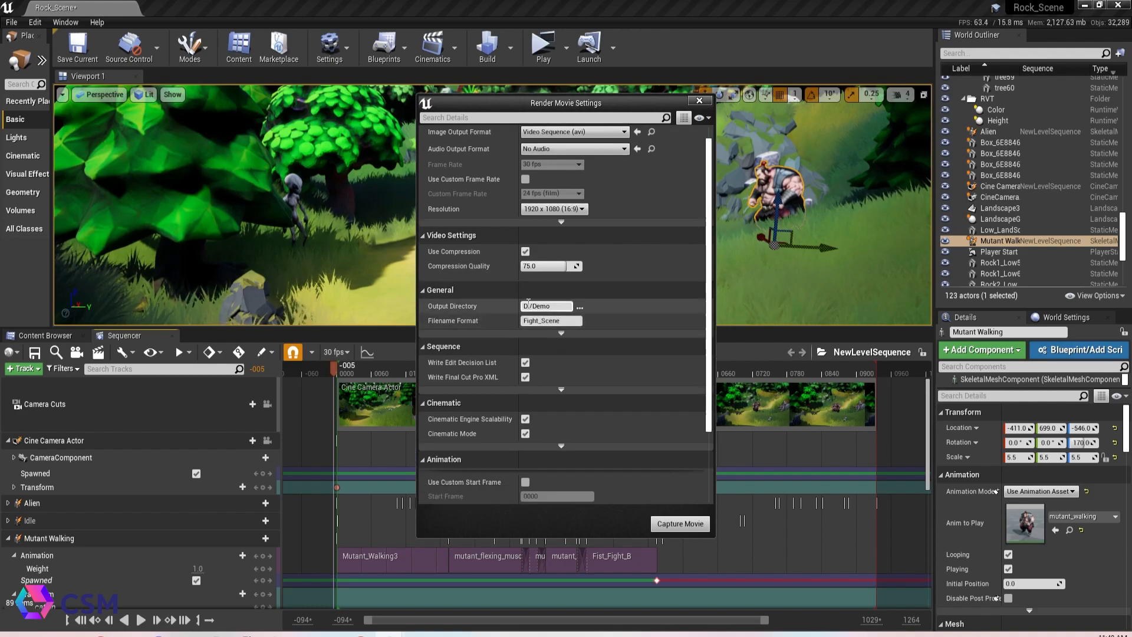
Review the remaining Render Movie options and close the window, leaving the Fight_Scene AVI set for D:/Demo.
scroll(down, 3)
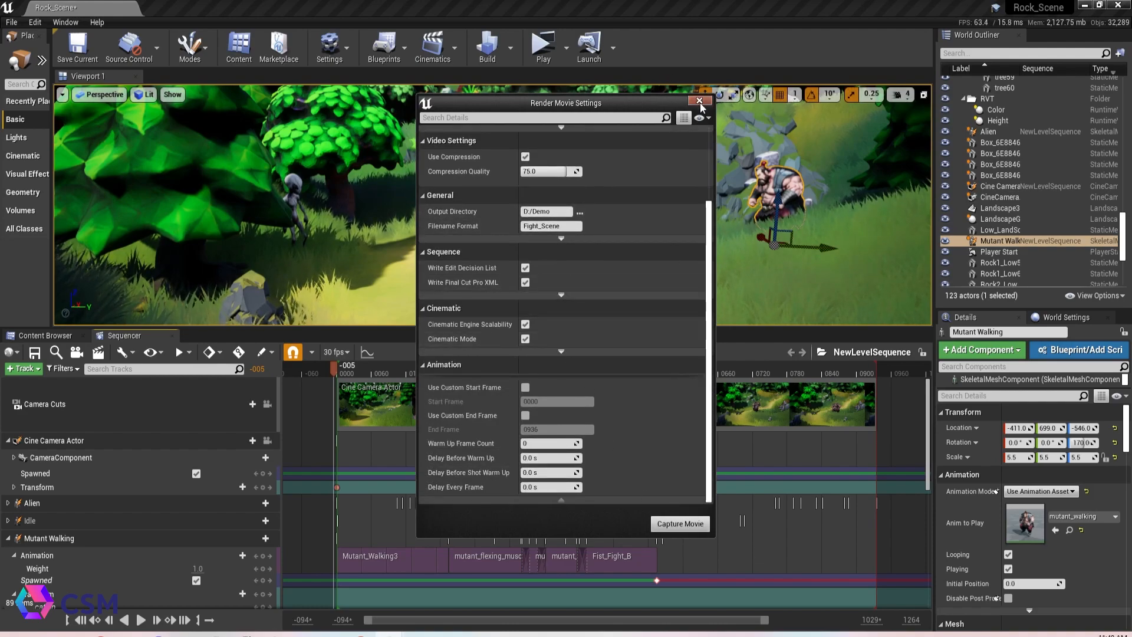
click(699, 101)
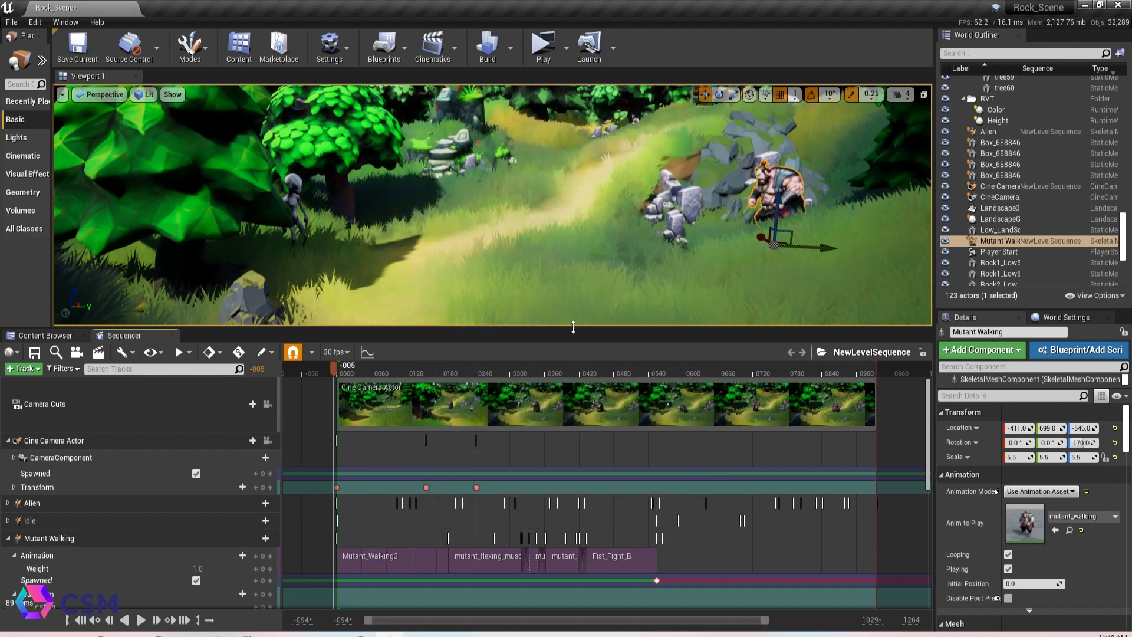